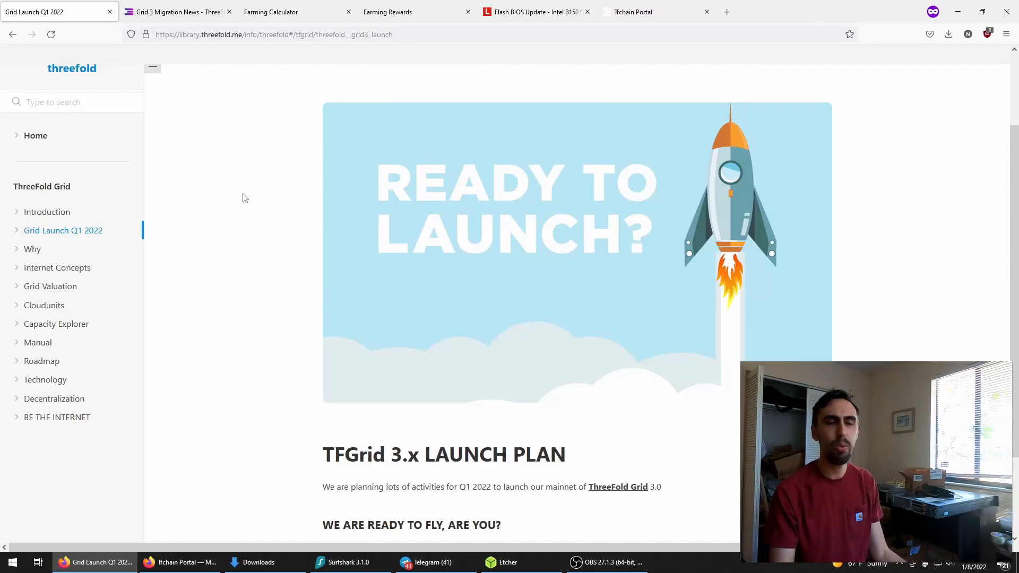
Bring up the Grid 3 Migration News thread and highlight the v3 minting timing sentence
scroll(down, 3)
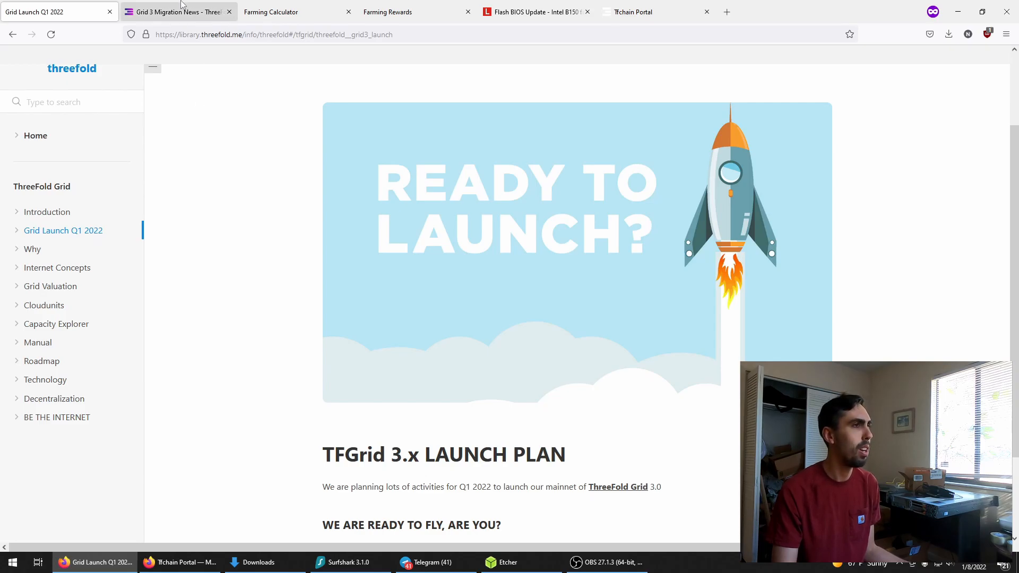
click(175, 12)
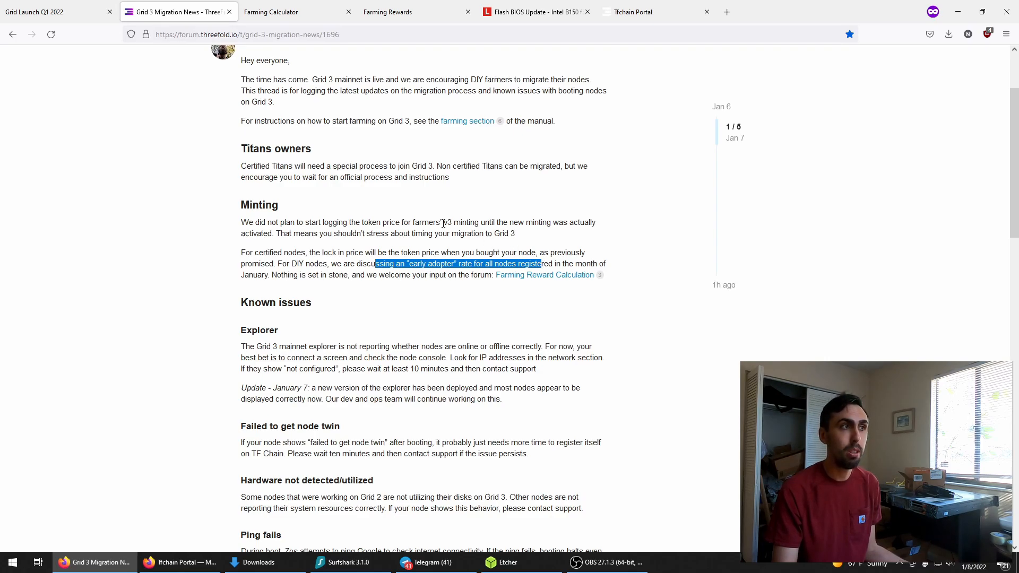
drag(441, 222, 514, 221)
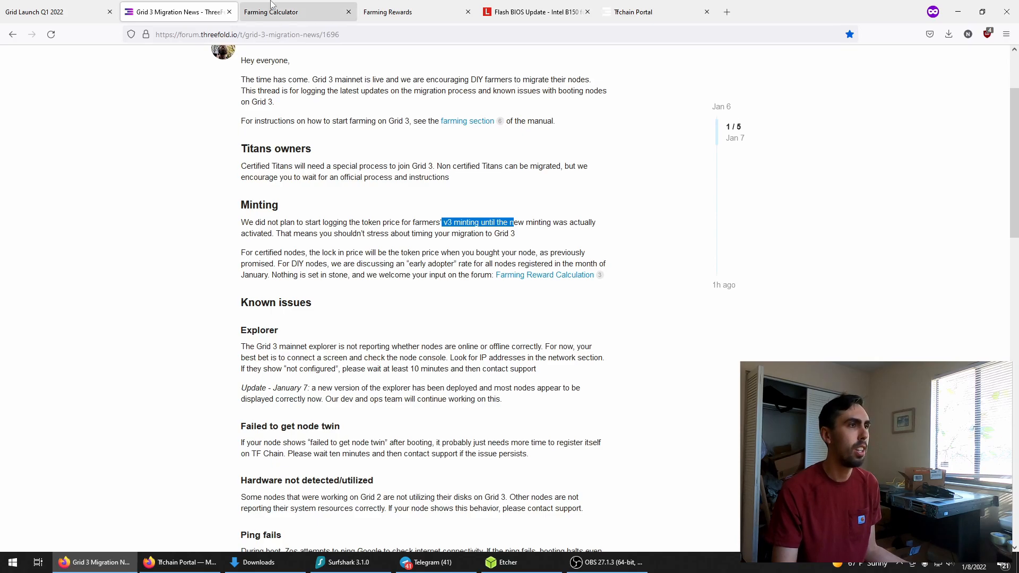
Switch to the farming calculator showing hardware inputs and the return-versus-TFT-price chart
click(269, 11)
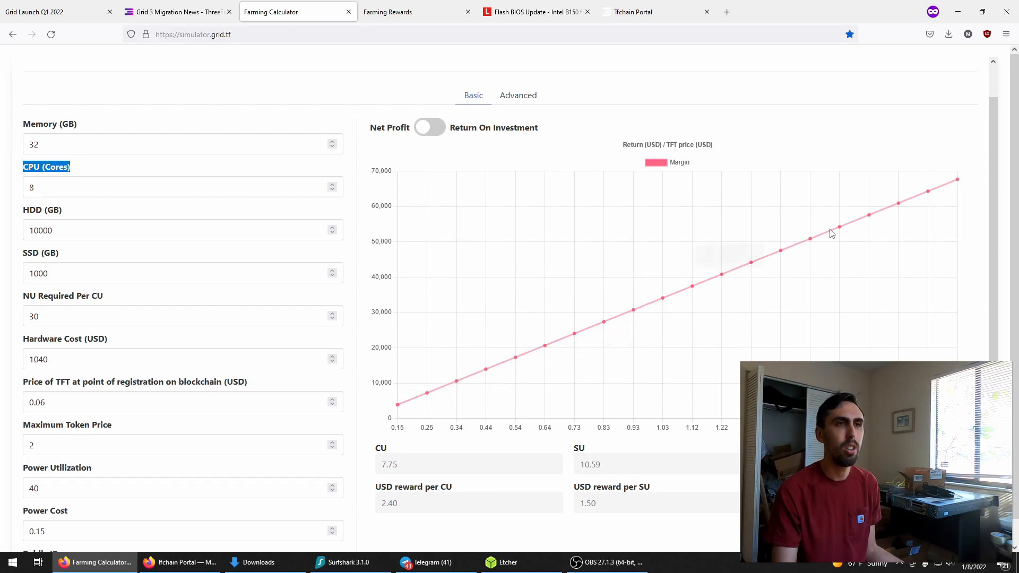
mouse_move(984, 158)
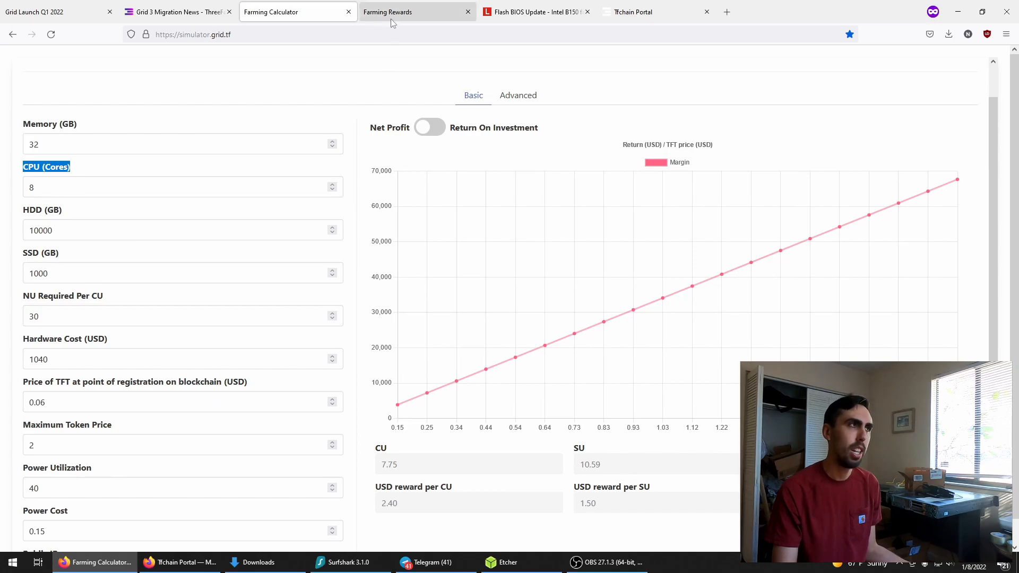
Switch to the ThreeFold Library Farming Rewards page on staking terms for 3.0 rewards
click(386, 11)
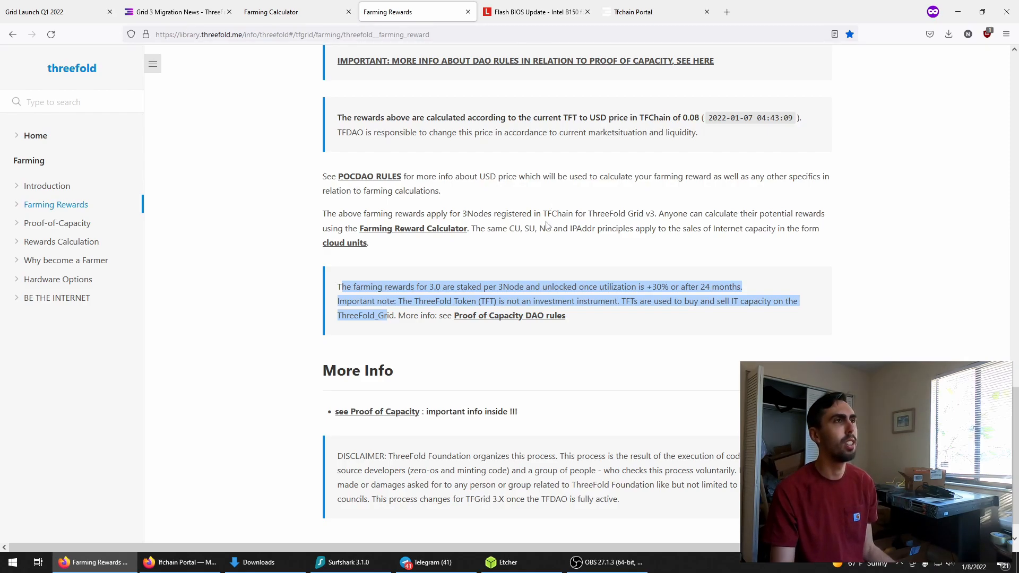
View the Lenovo ThinkCentre Tiny BIOS downloads and highlight the CD ISO image entry
click(533, 11)
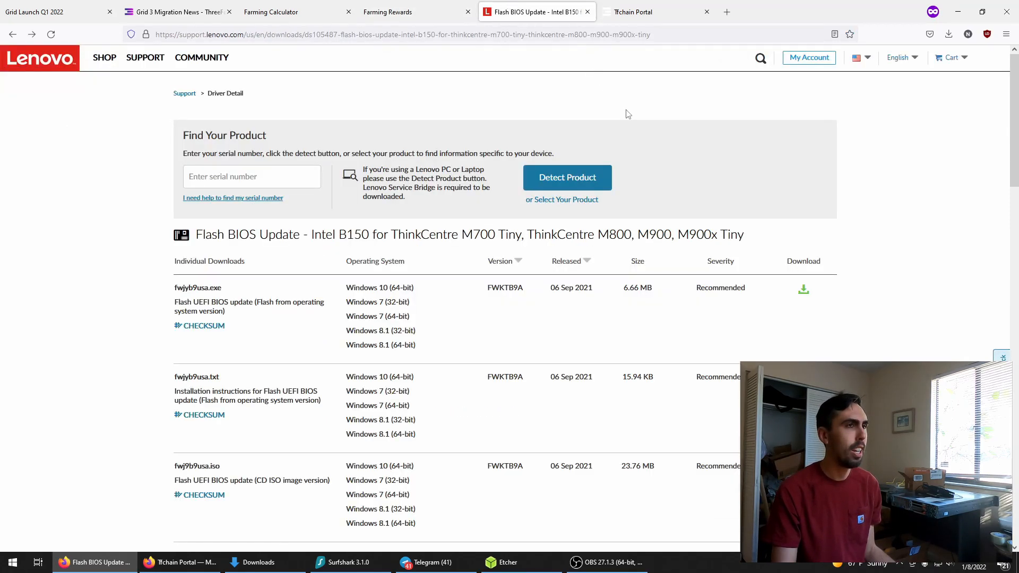
mouse_move(647, 221)
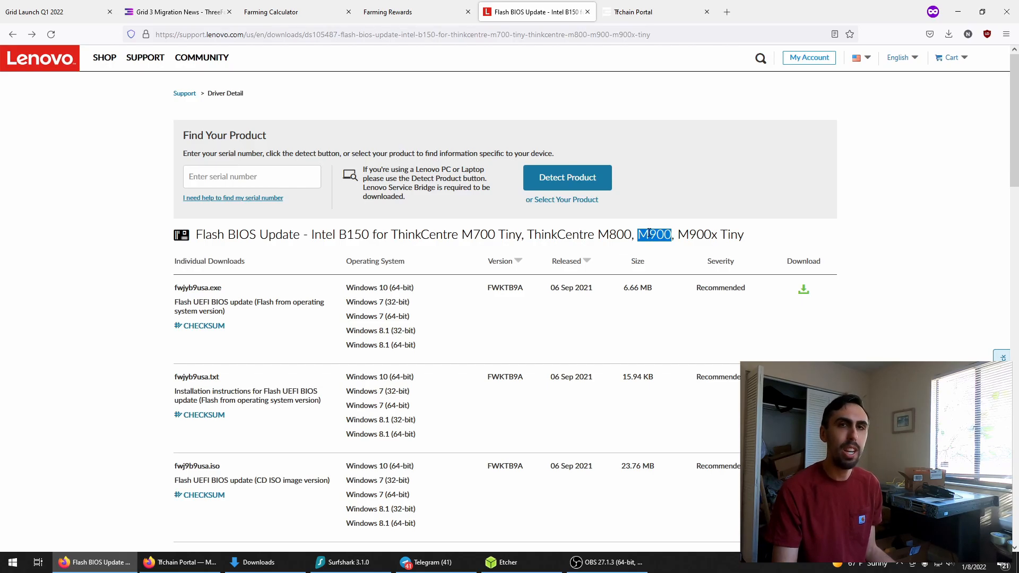
scroll(down, 3)
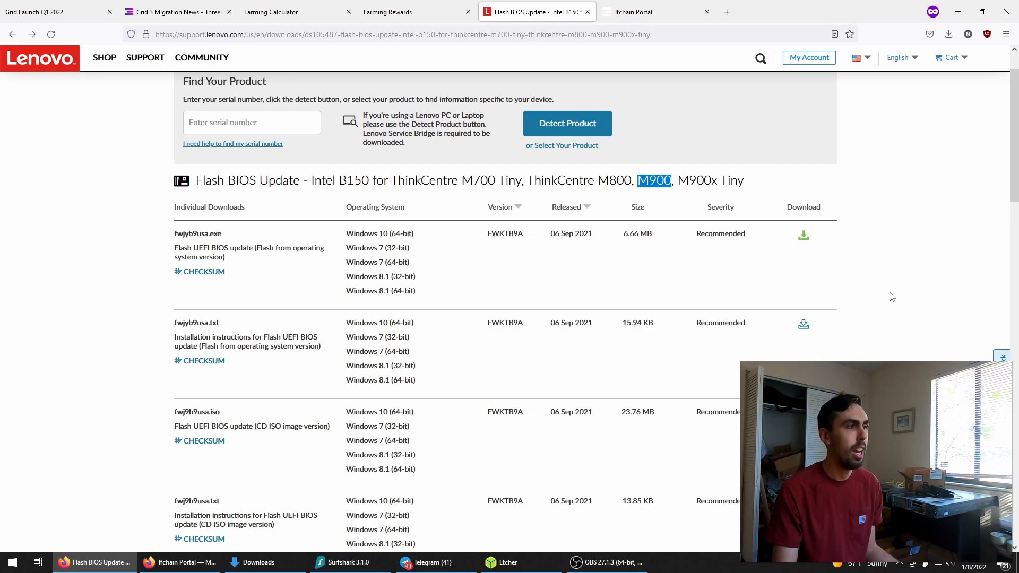
mouse_move(299, 470)
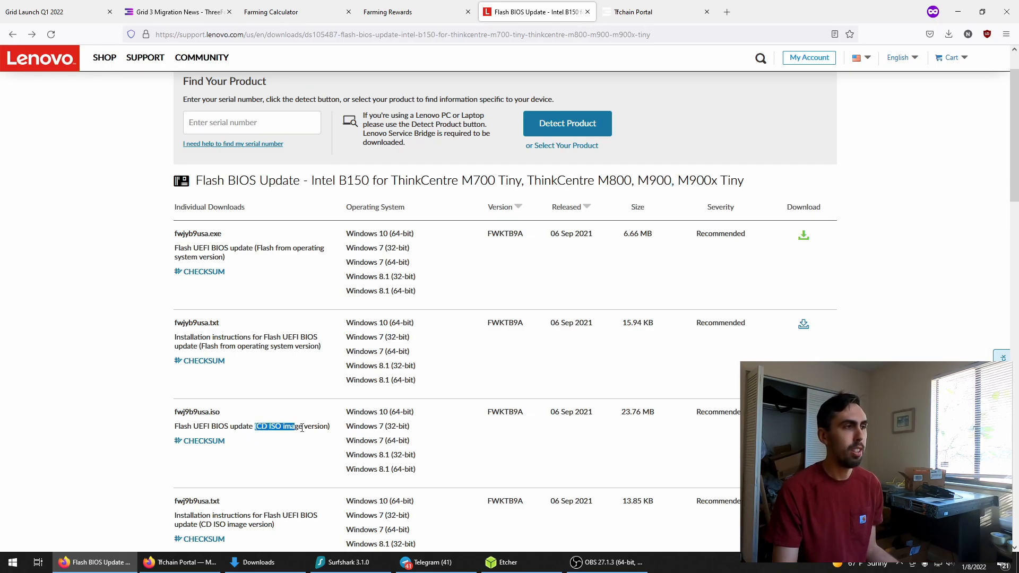
drag(254, 425, 327, 426)
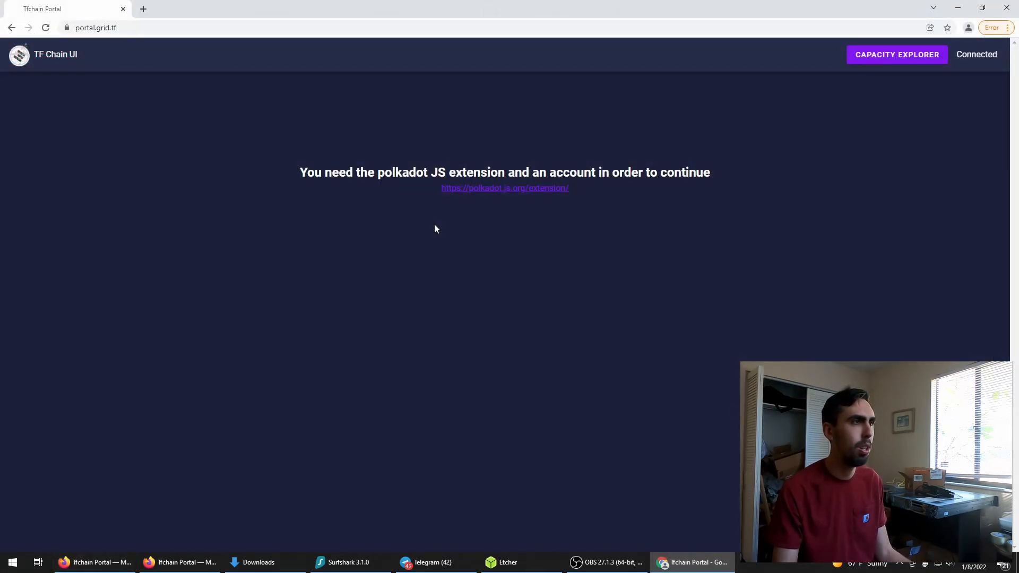
Add the polkadot{.js} extension to Chrome from its Chrome Web Store listing
click(95, 28)
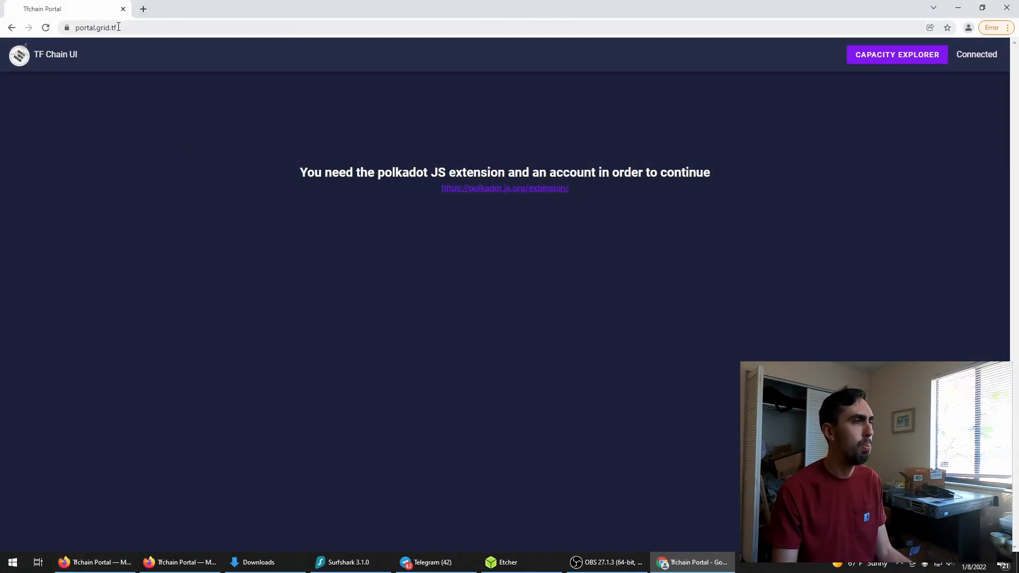
mouse_move(470, 208)
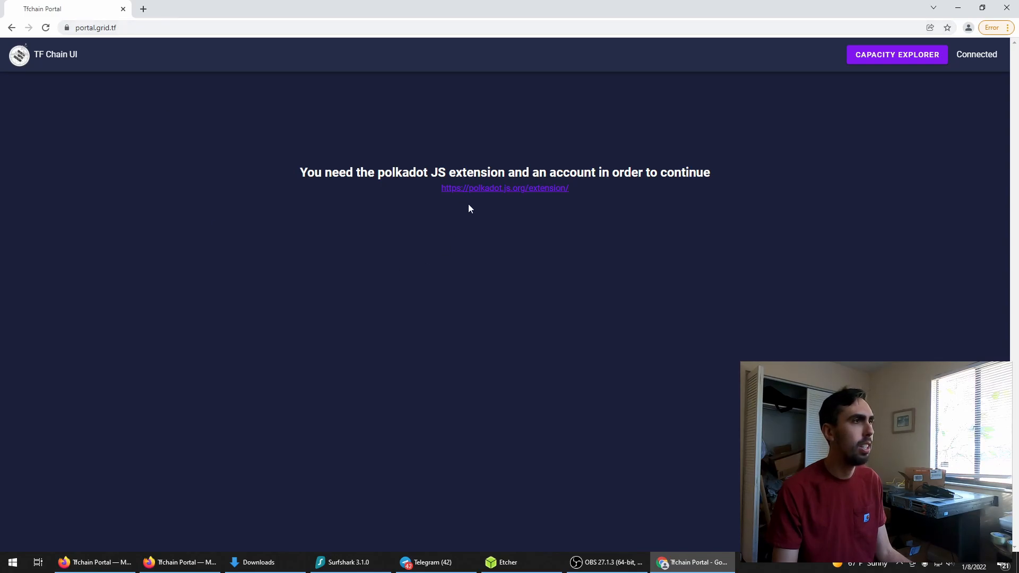
click(504, 188)
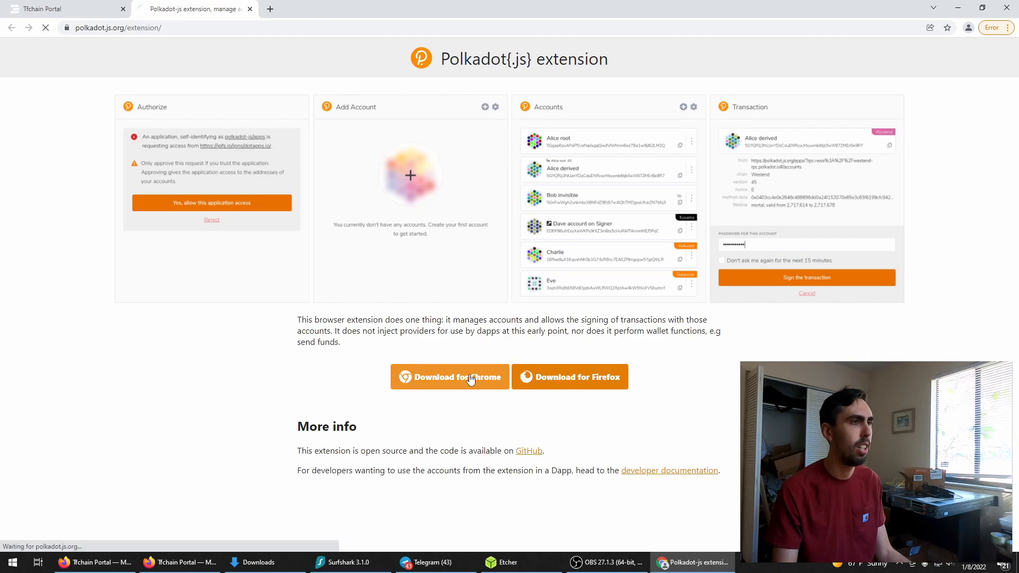
click(450, 376)
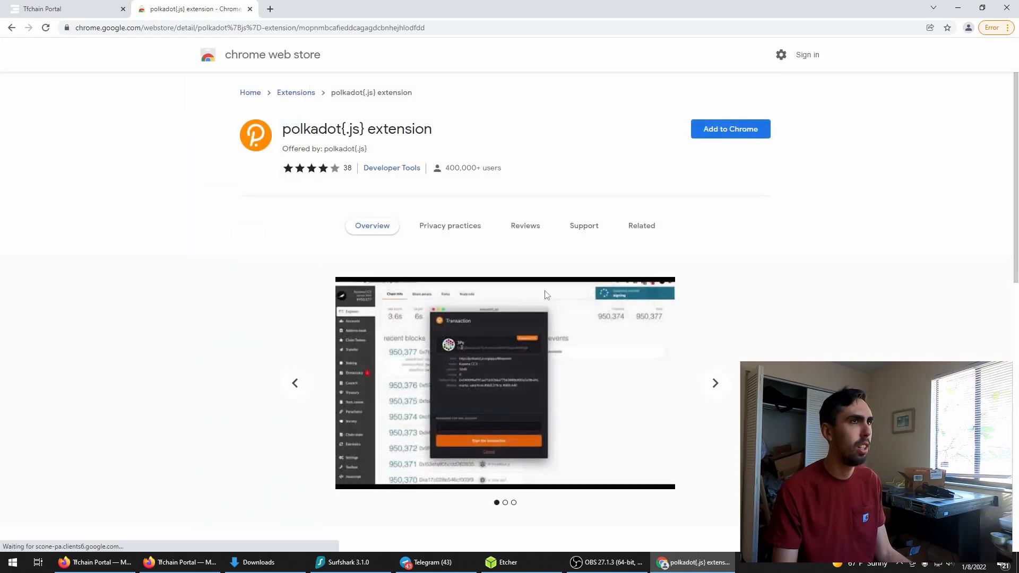
click(729, 129)
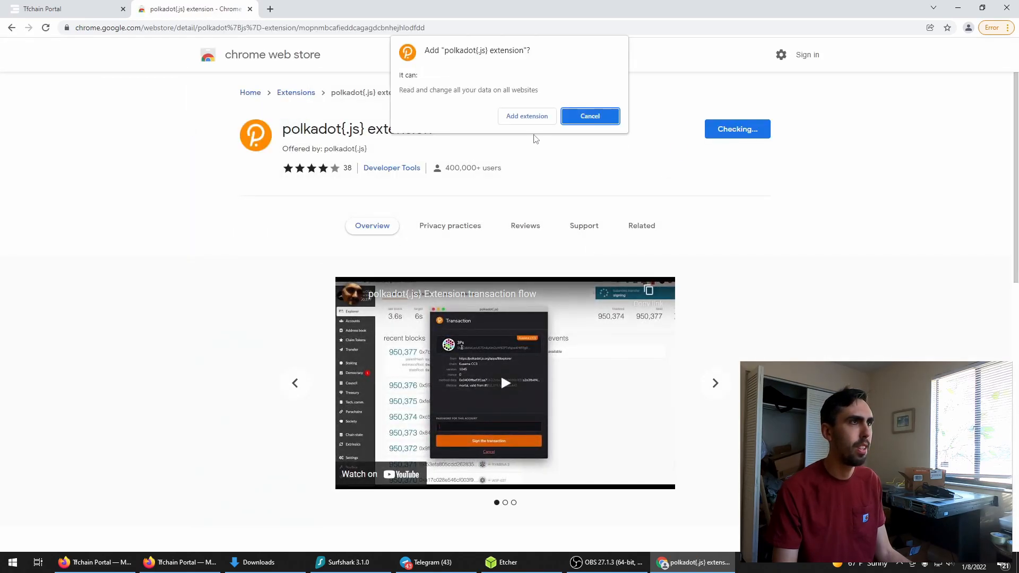
click(589, 116)
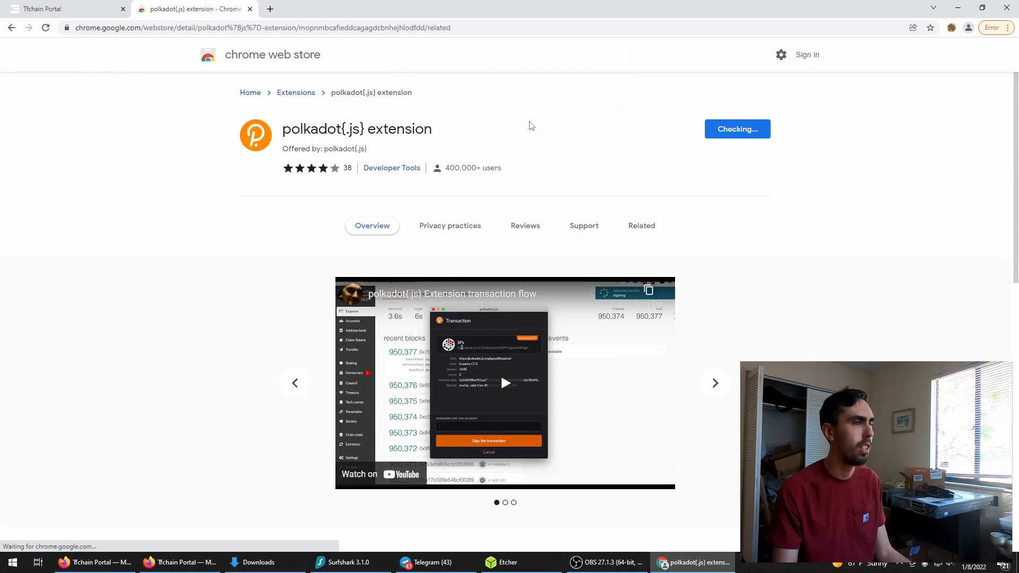
click(736, 128)
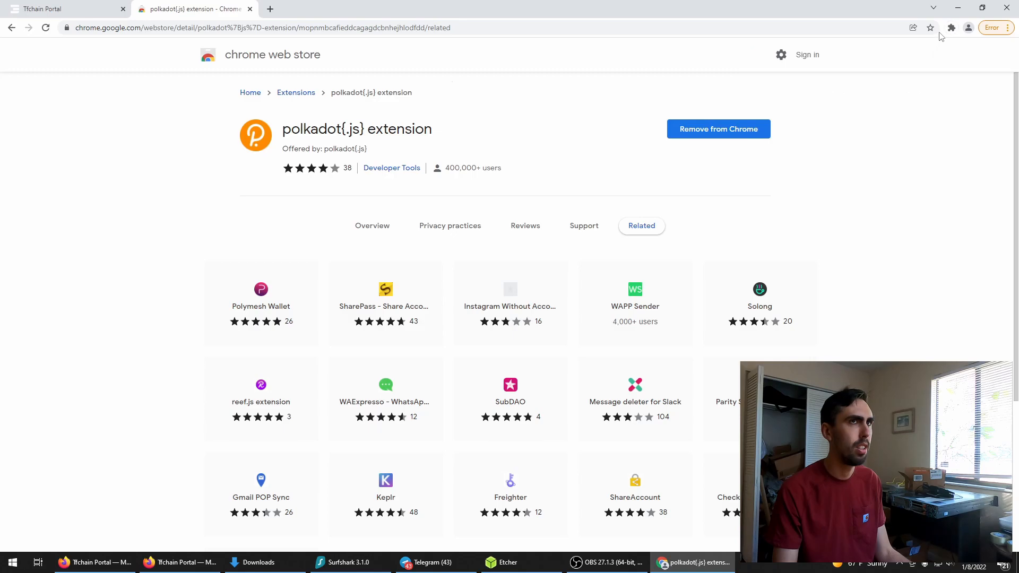
Start a new account in the polkadot{.js} extension, confirming the generated mnemonic seed is saved
click(950, 28)
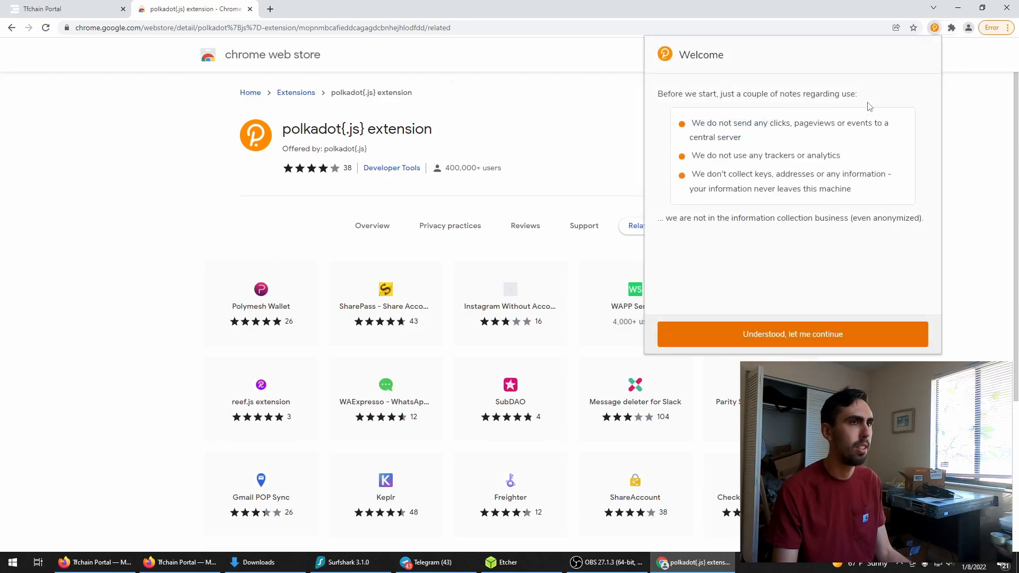
click(791, 334)
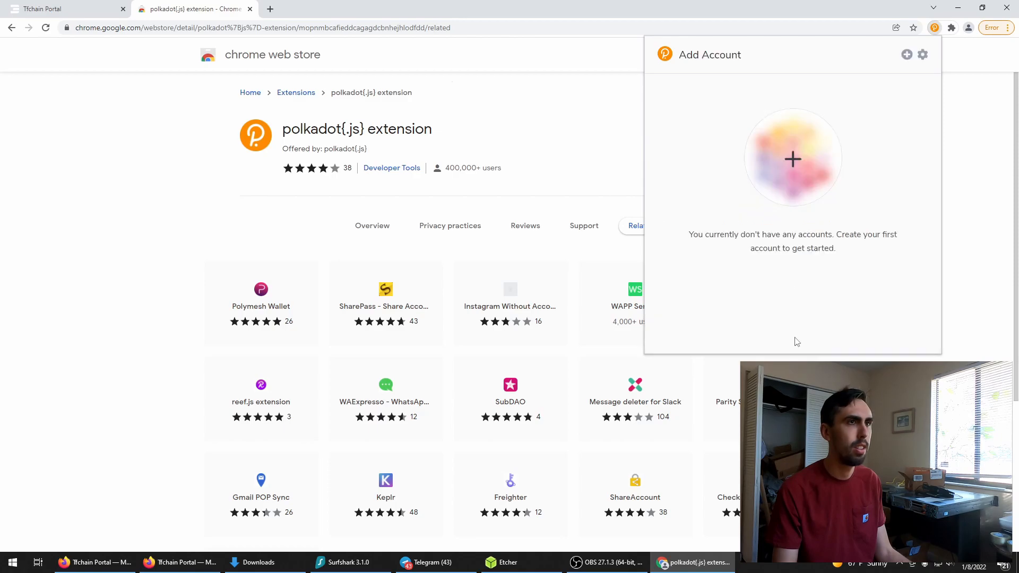
click(791, 159)
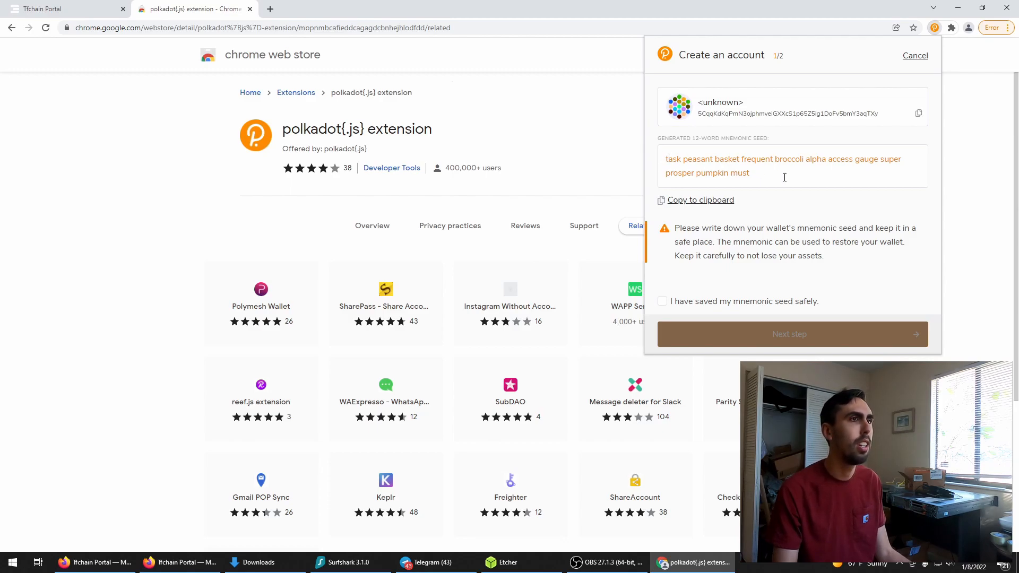
click(661, 300)
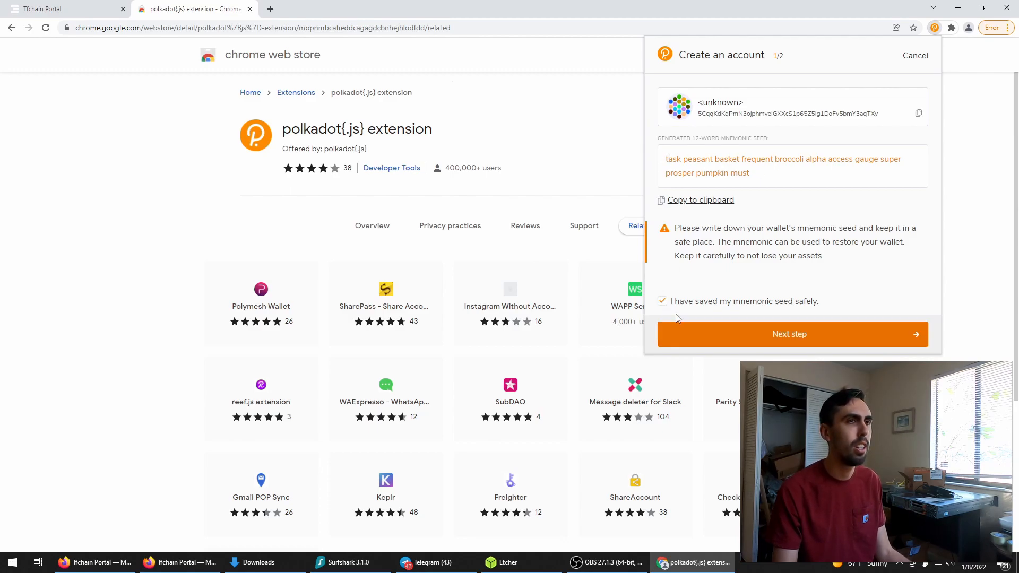
click(788, 334)
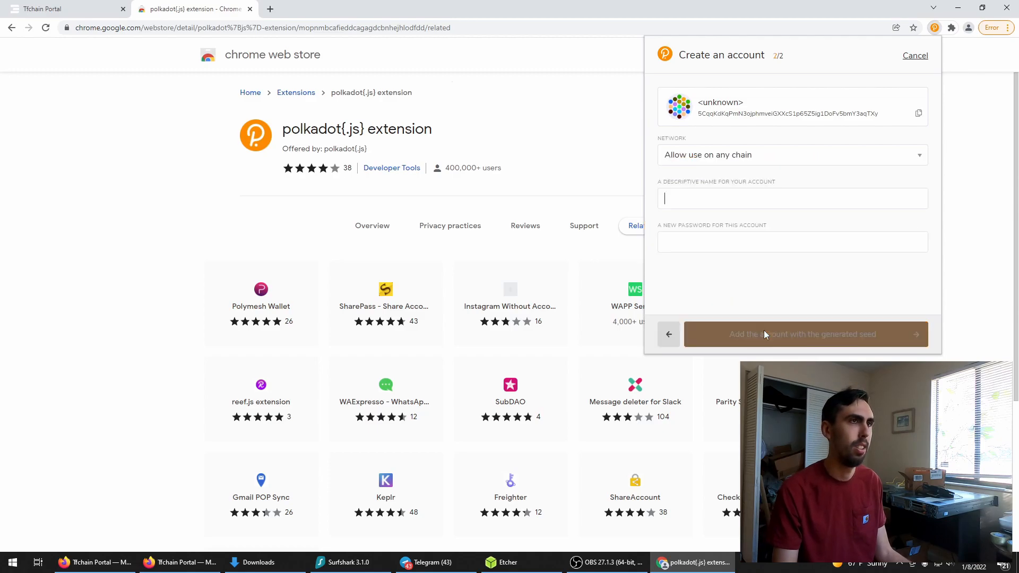
Name the account 'test 3.0 account', set its password and create it from the seed
text(t)
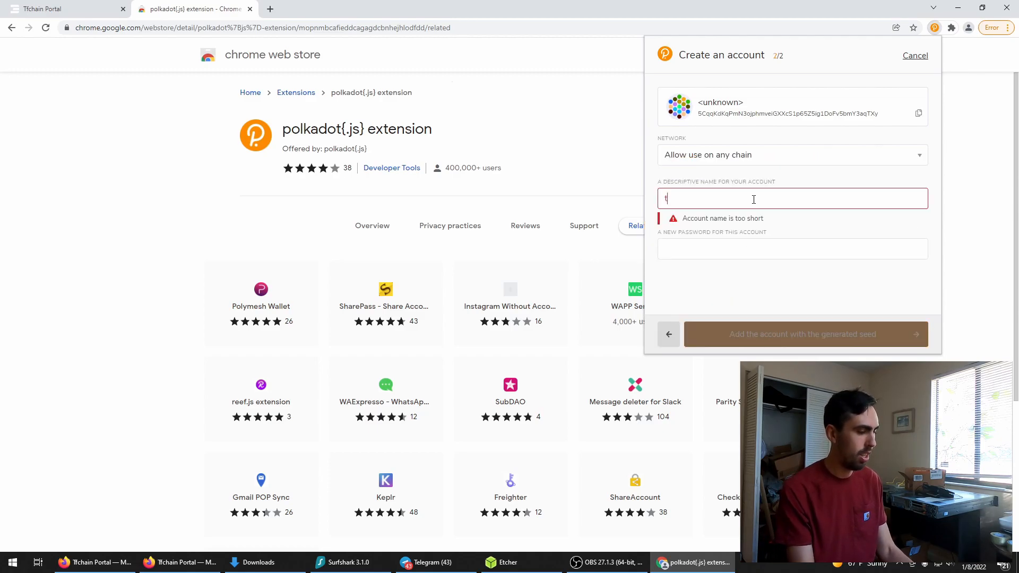
text(est)
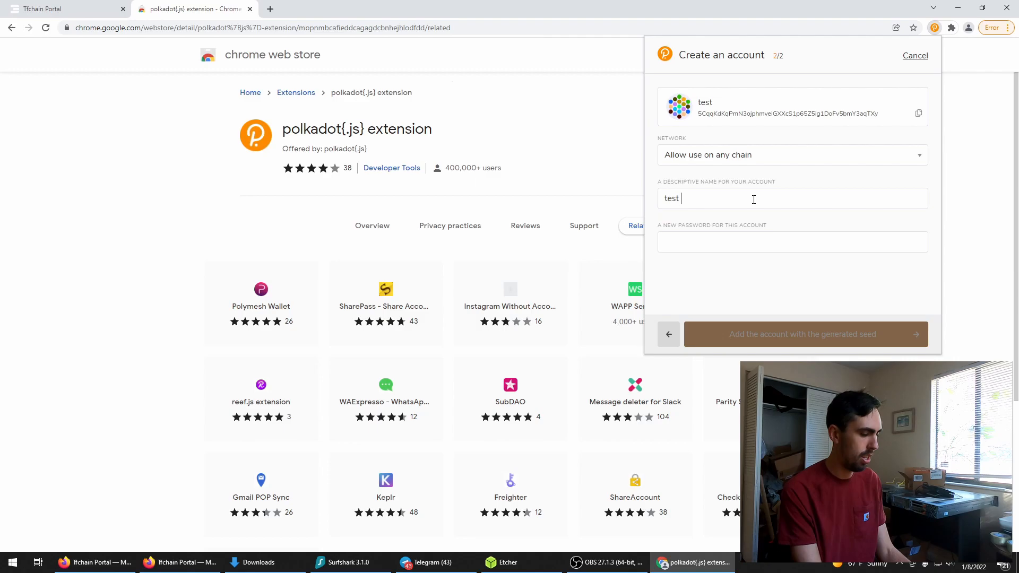
text(3.0 account)
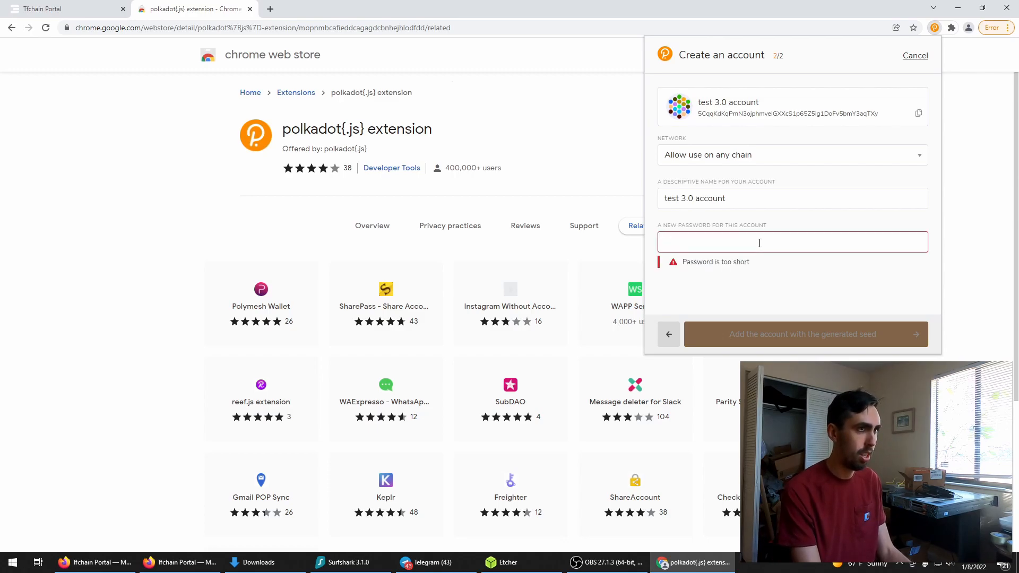
text(•••)
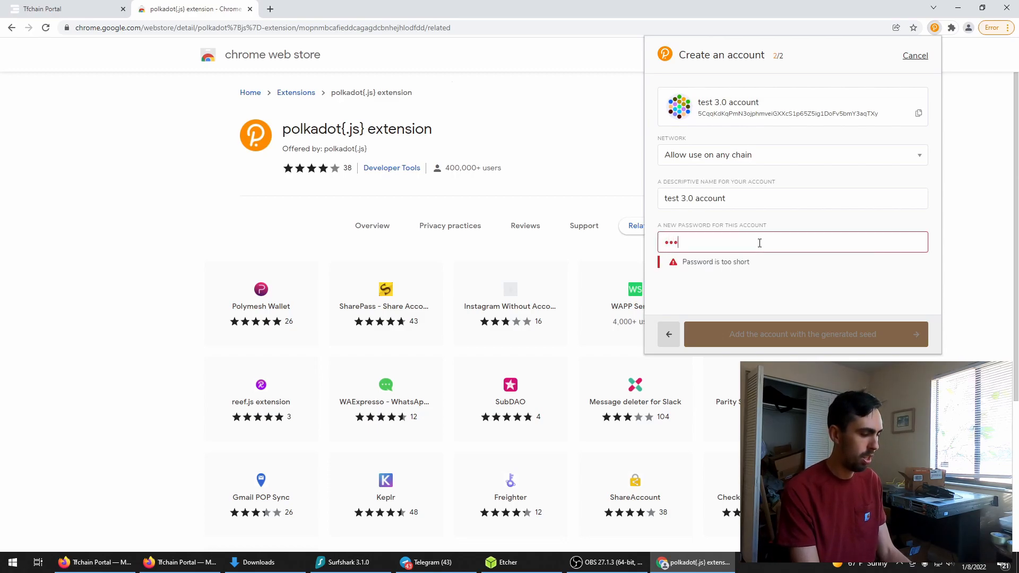
text(password)
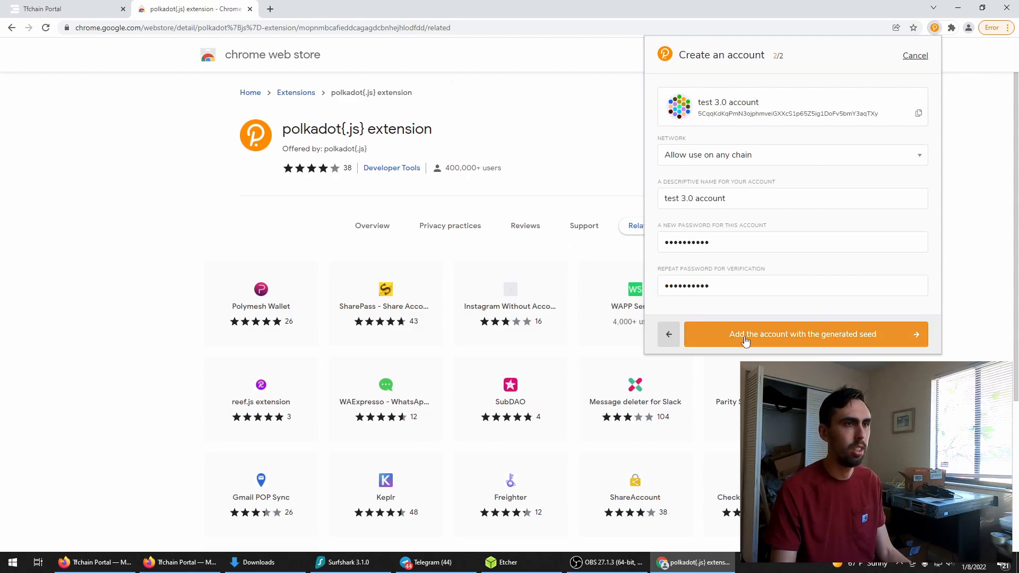
click(804, 334)
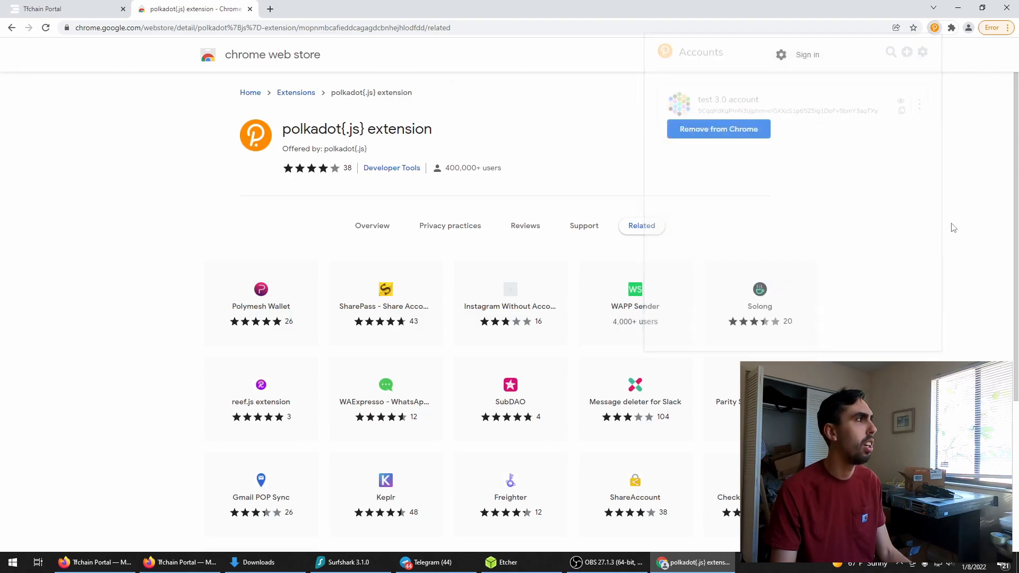
Allow portal.grid.tf access to the extension accounts and activate the test 3.0 account
click(62, 9)
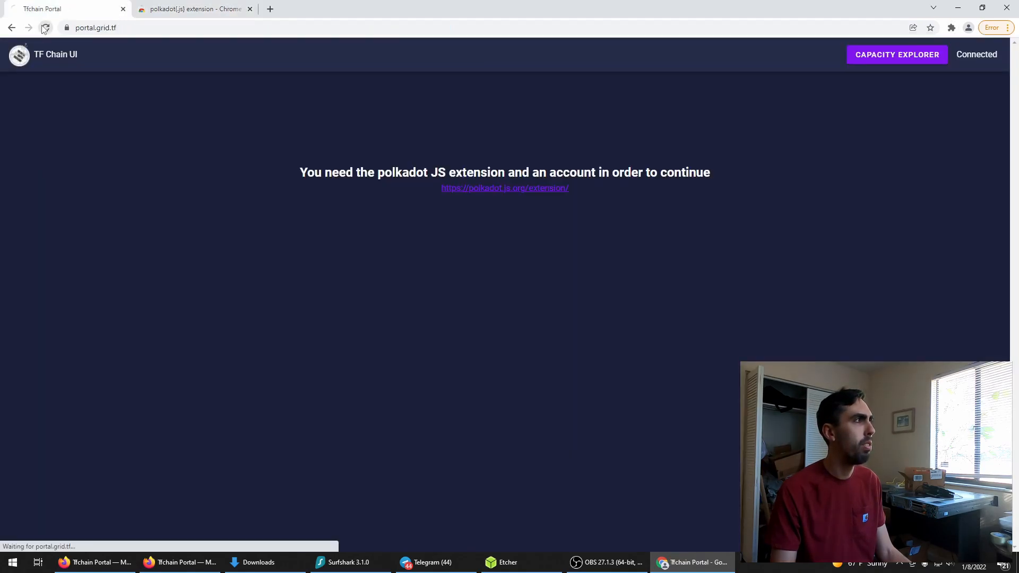
click(44, 27)
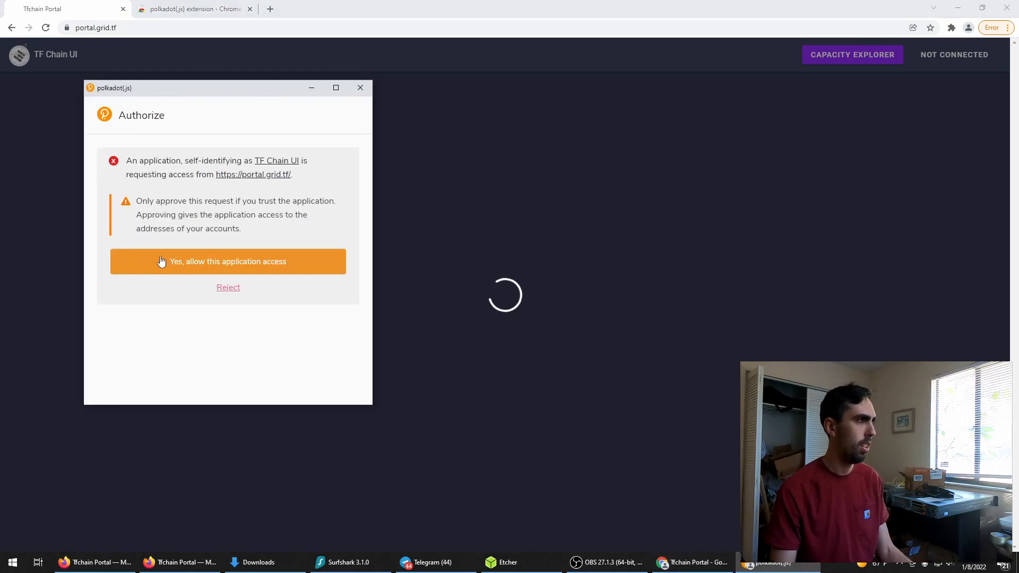
click(228, 261)
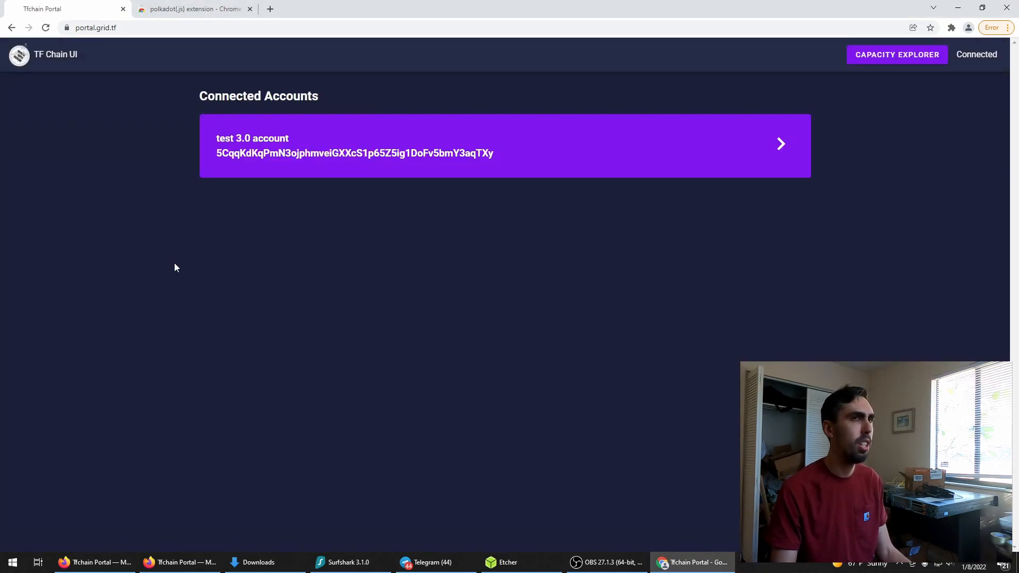
click(505, 145)
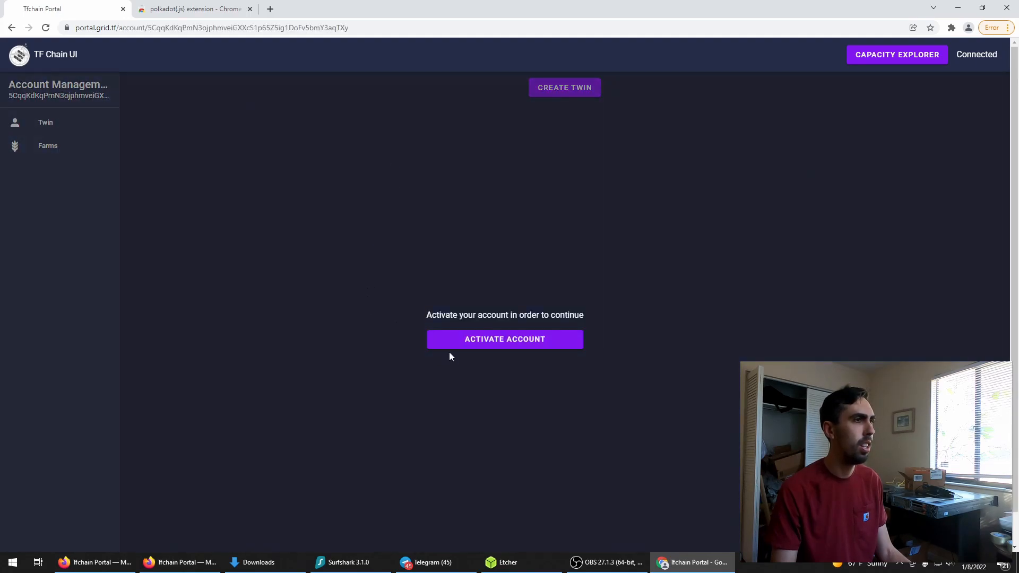
click(504, 338)
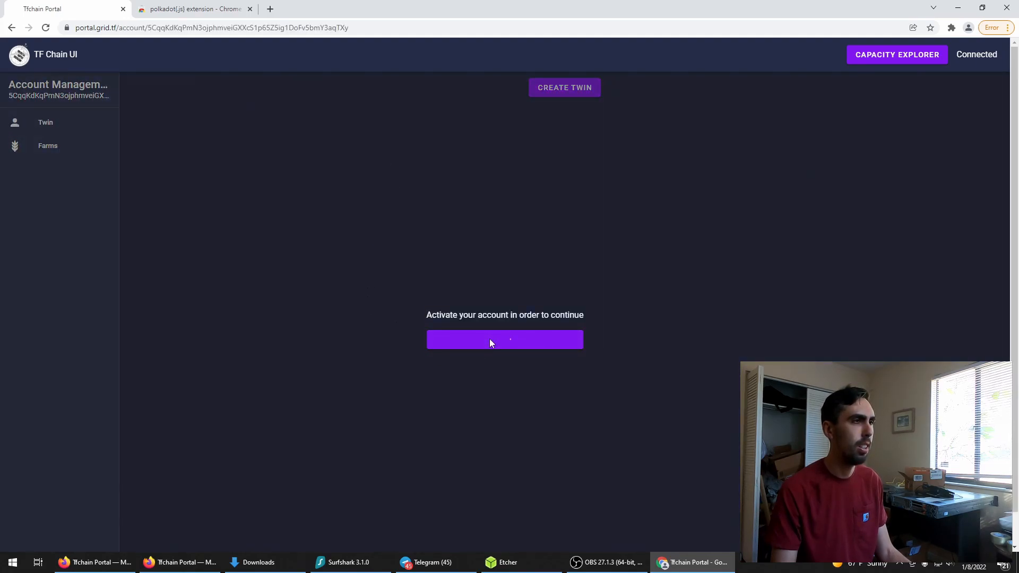
click(504, 339)
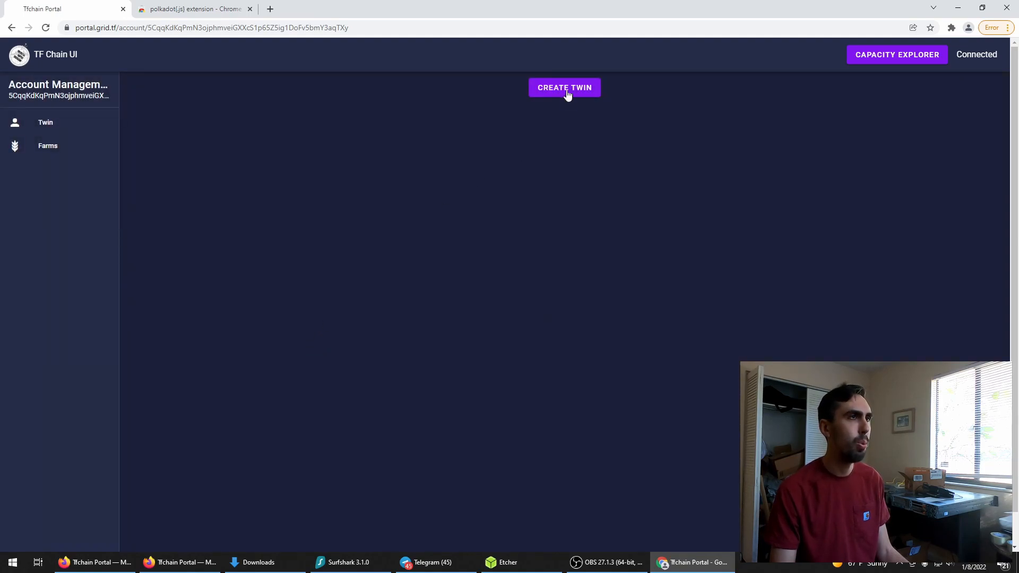
Create a twin with IP 127.0.0.1 and sign the transaction, yielding twin ID 165
click(564, 88)
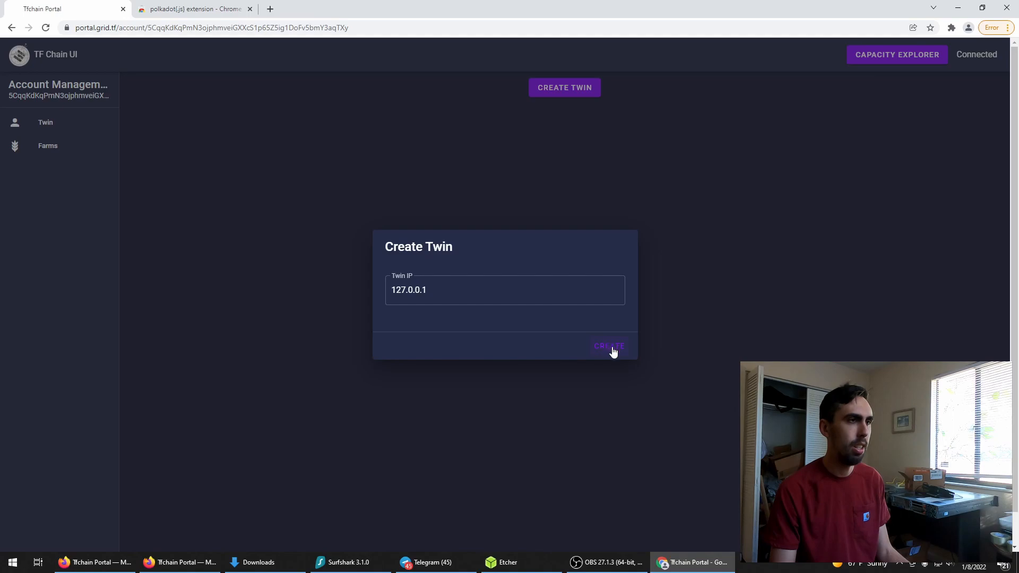
click(606, 346)
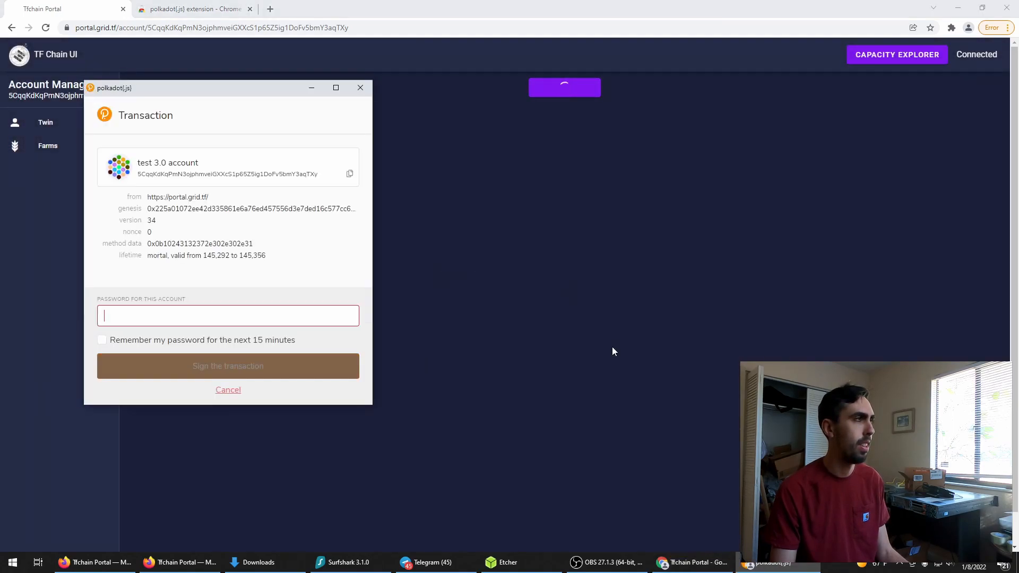
text(••)
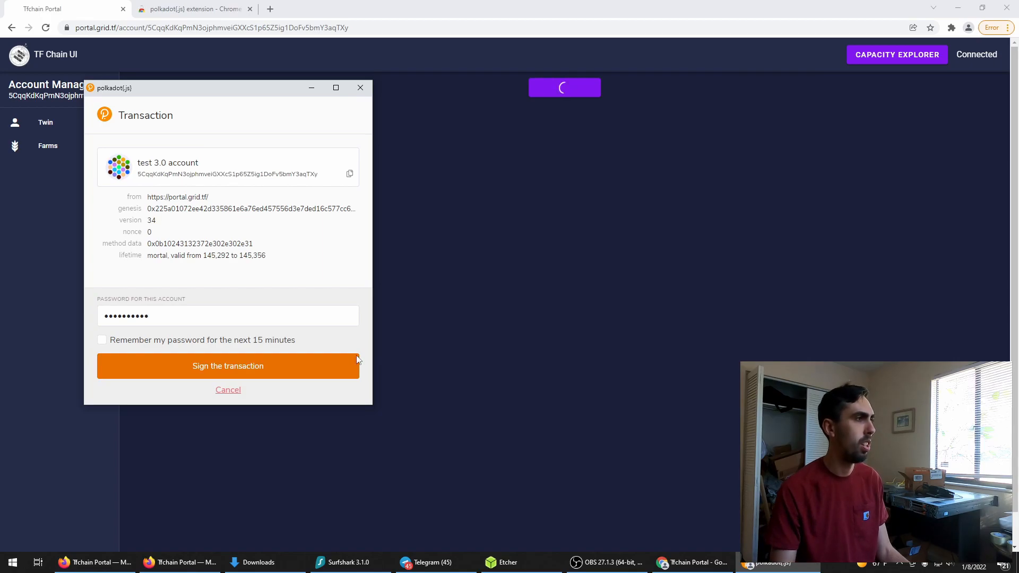
click(227, 366)
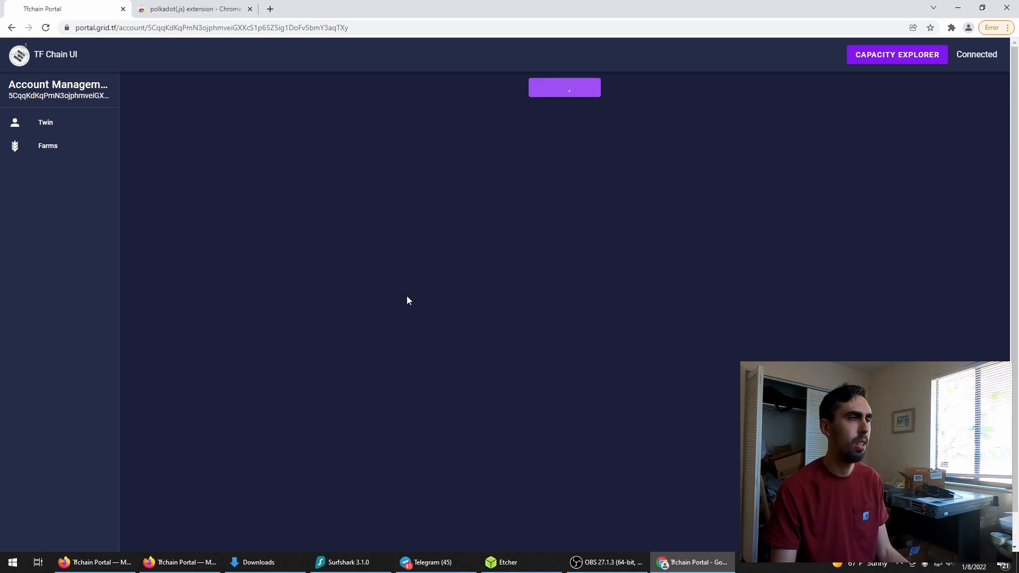
click(563, 87)
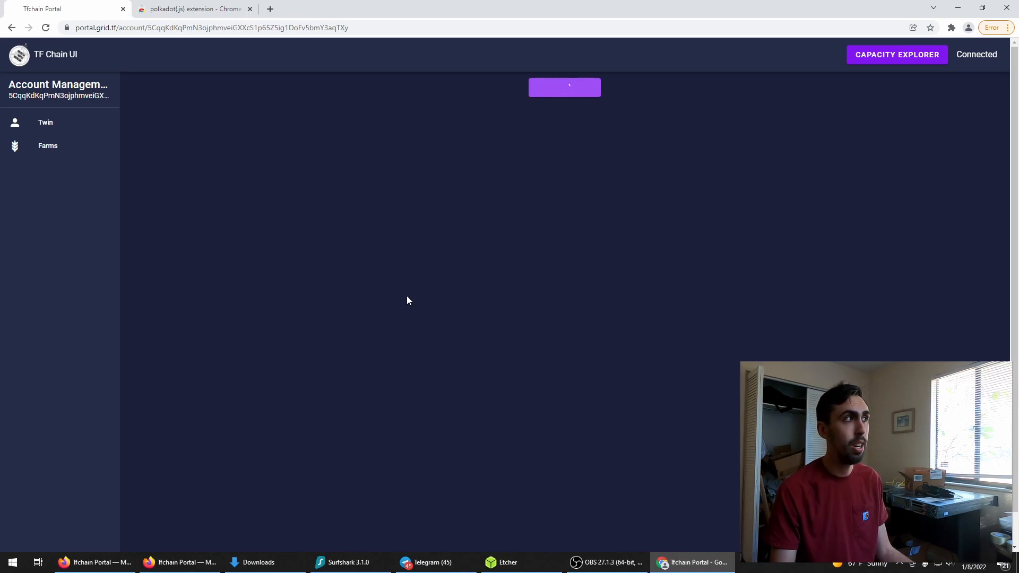
click(563, 87)
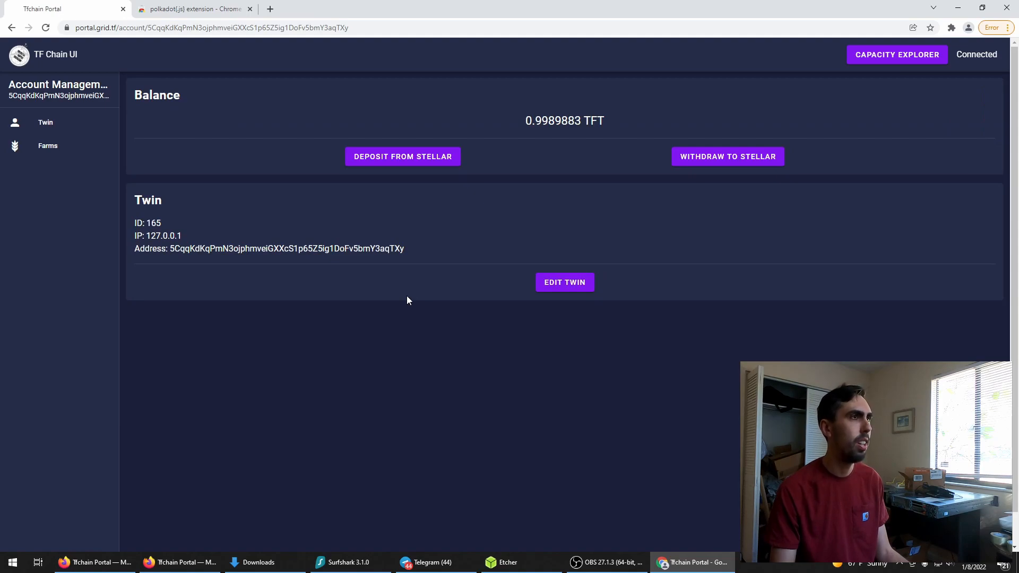
mouse_move(563, 118)
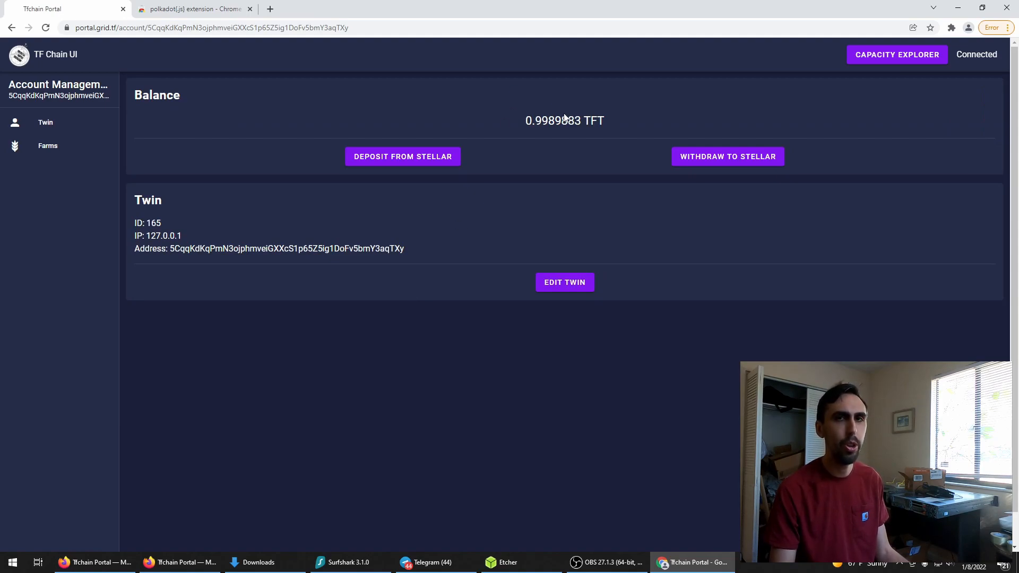
mouse_move(236, 186)
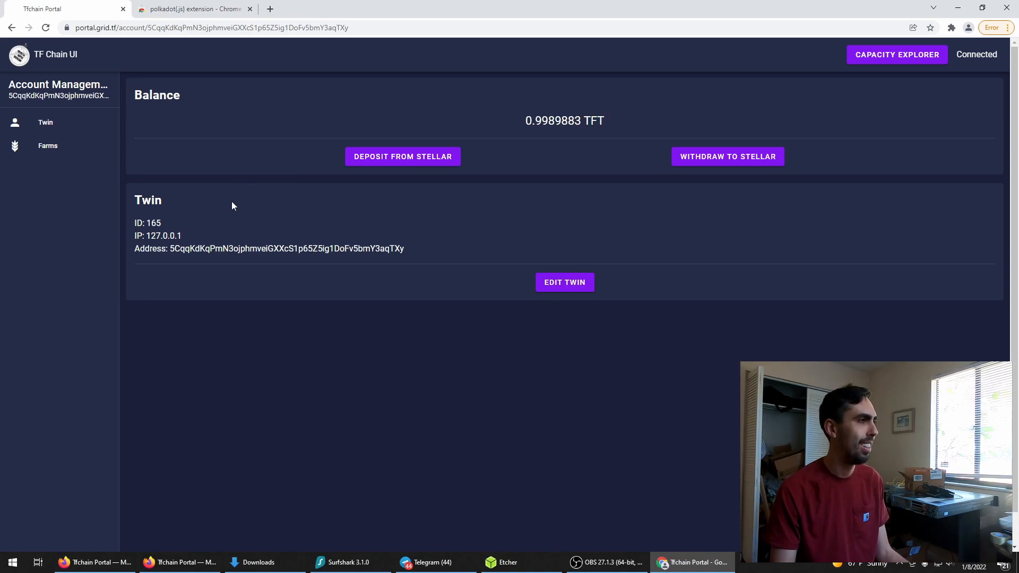
mouse_move(224, 205)
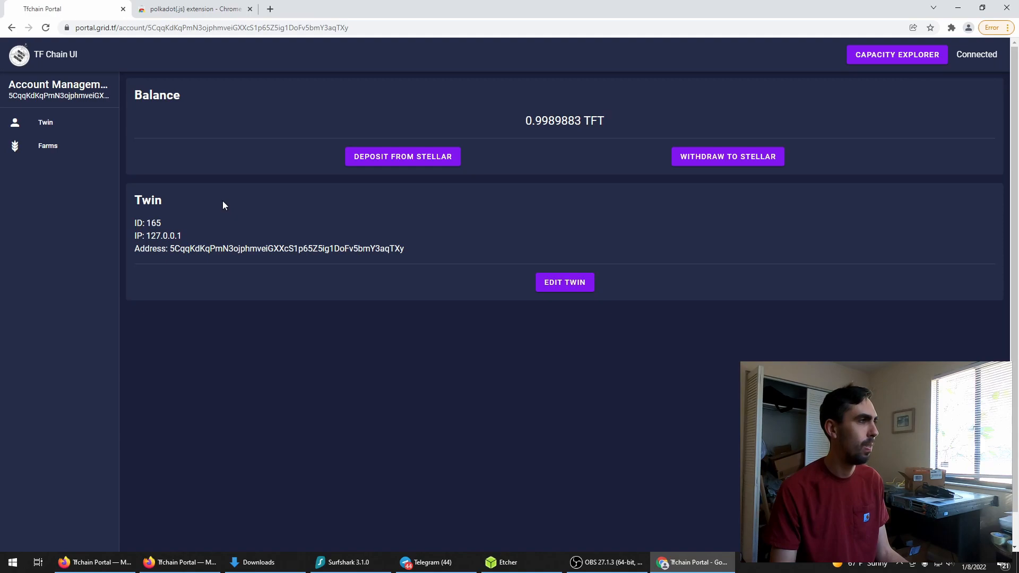
mouse_move(47, 145)
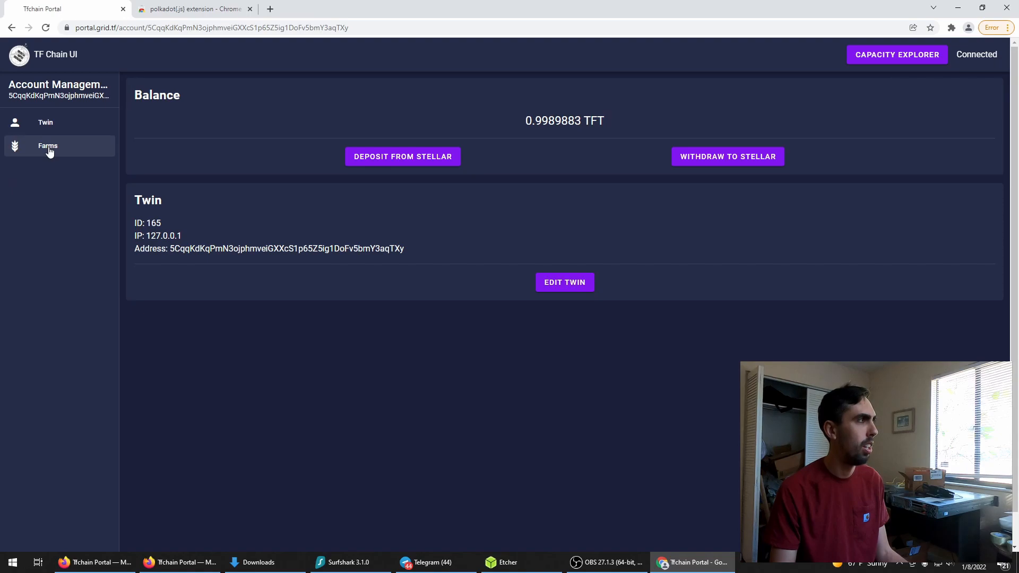
Create a farm named riverbottoms from the Farms list and sign the transaction
click(48, 146)
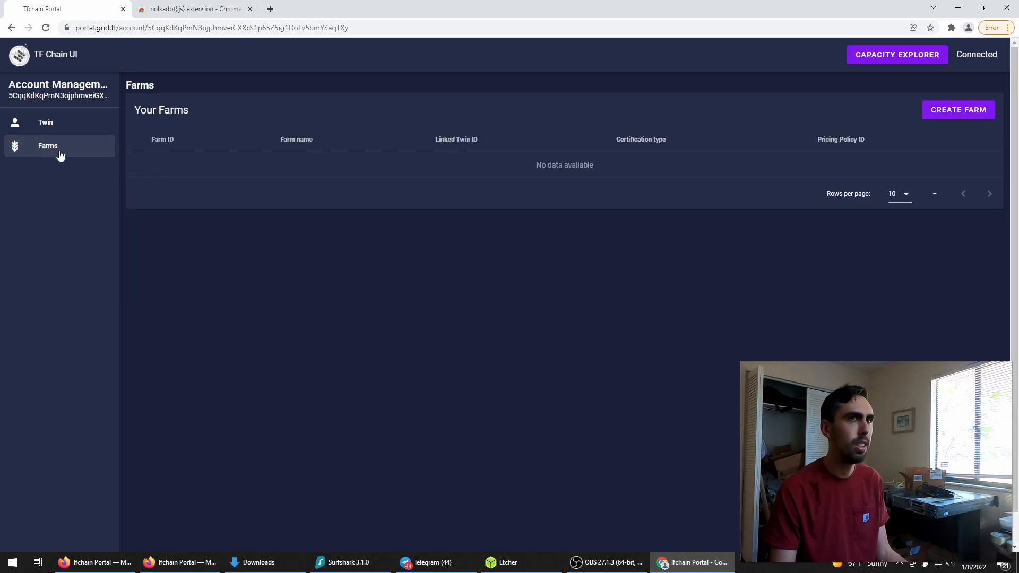
click(957, 109)
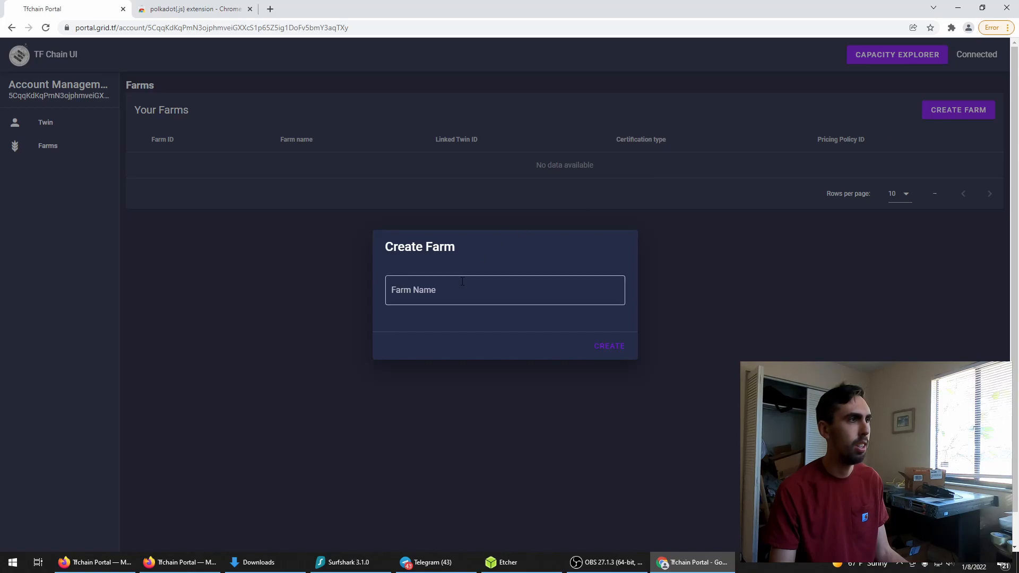
click(505, 290)
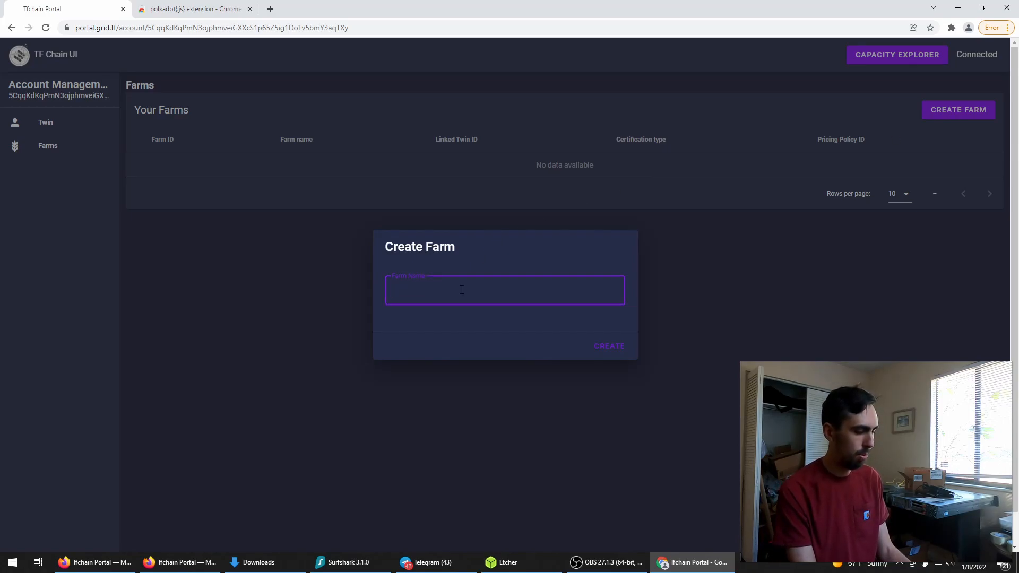
text(riverbop)
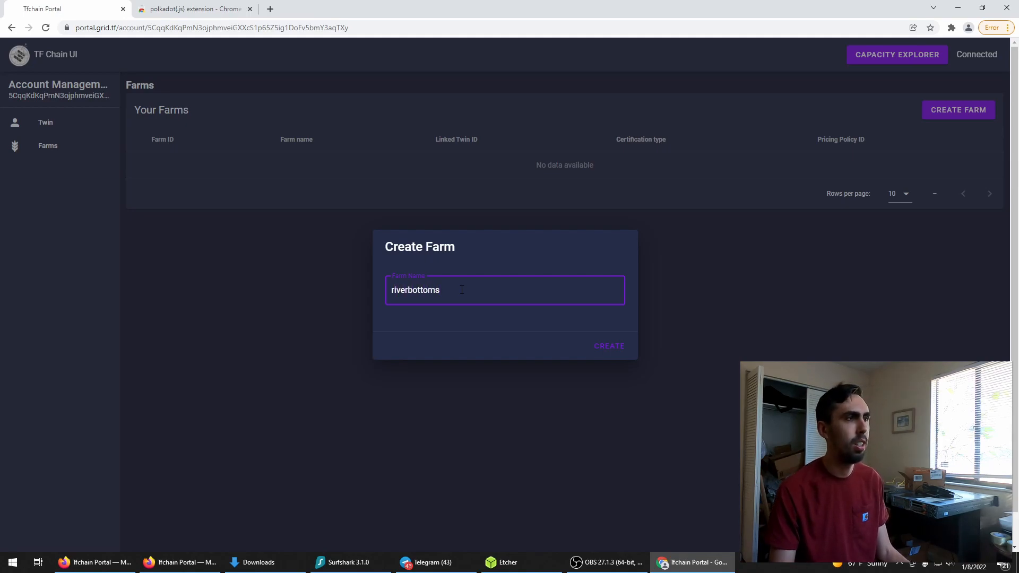
click(608, 346)
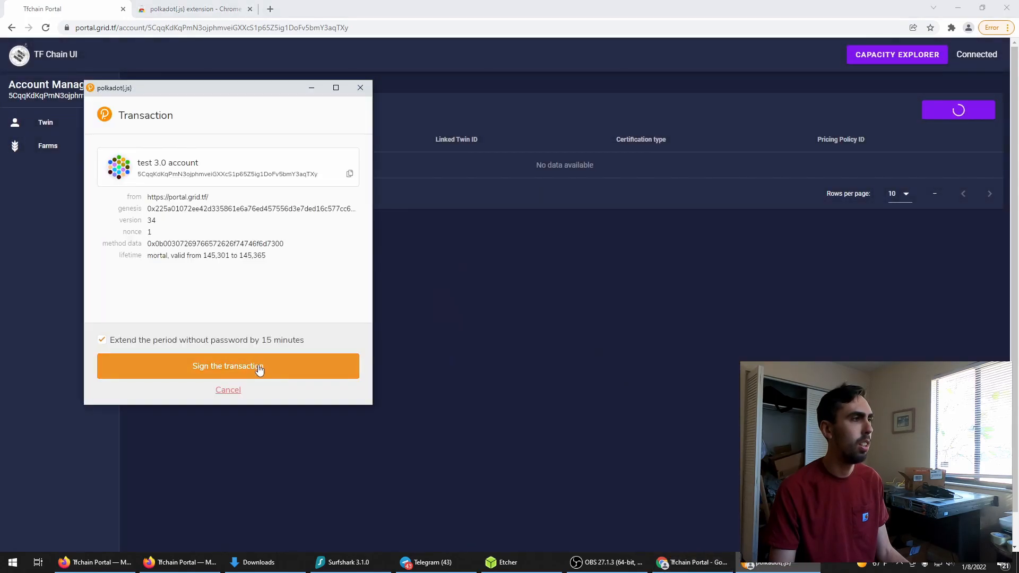
click(228, 366)
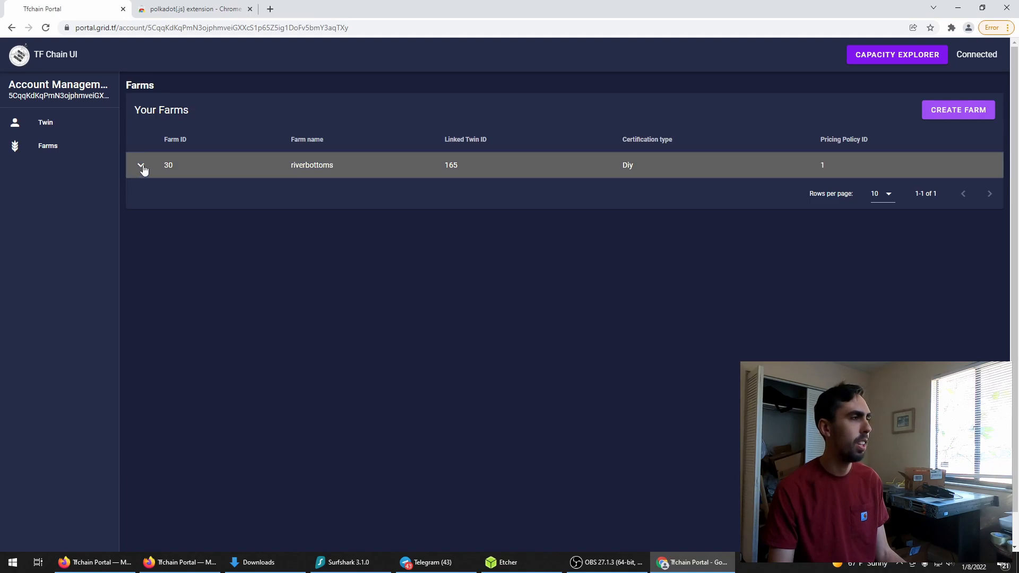
Expand the riverbottoms farm and add a V2 Stellar payout address, signing the transaction
click(140, 165)
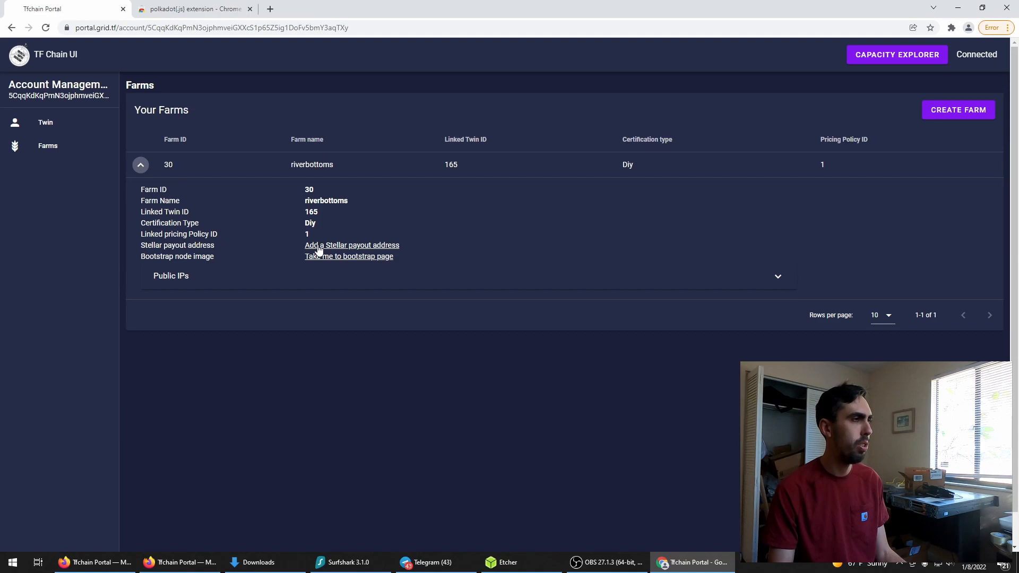
click(351, 245)
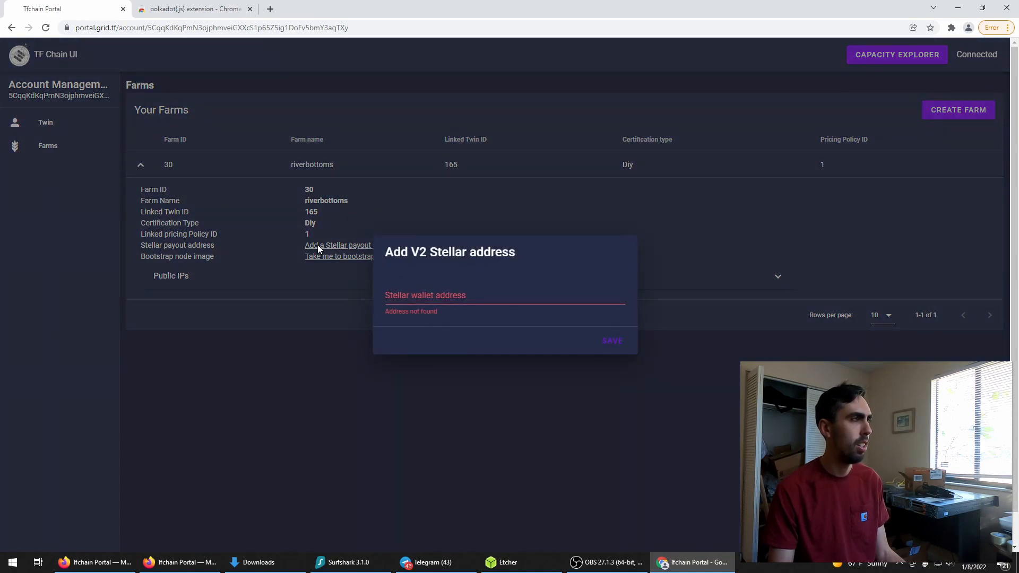
click(505, 295)
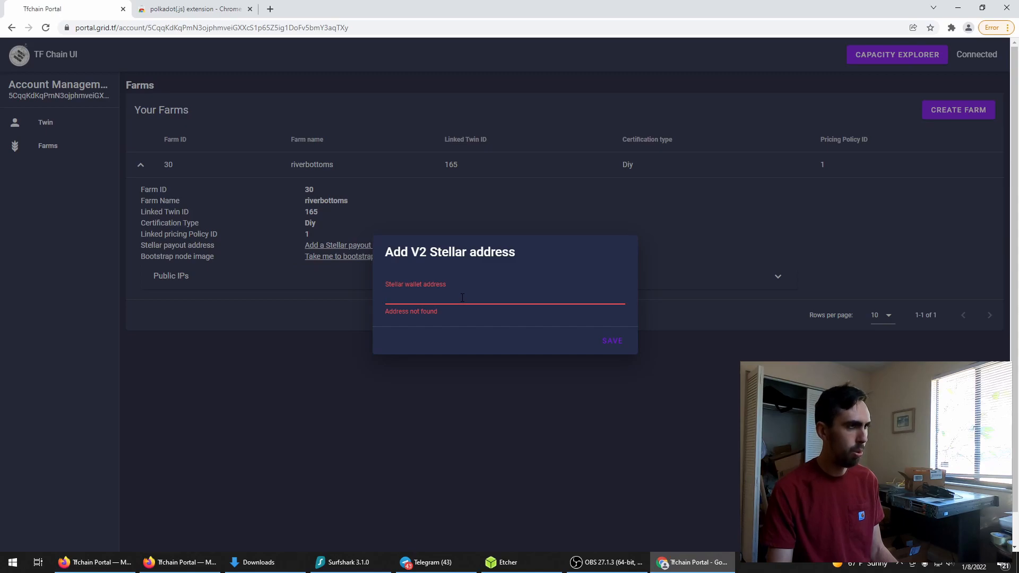
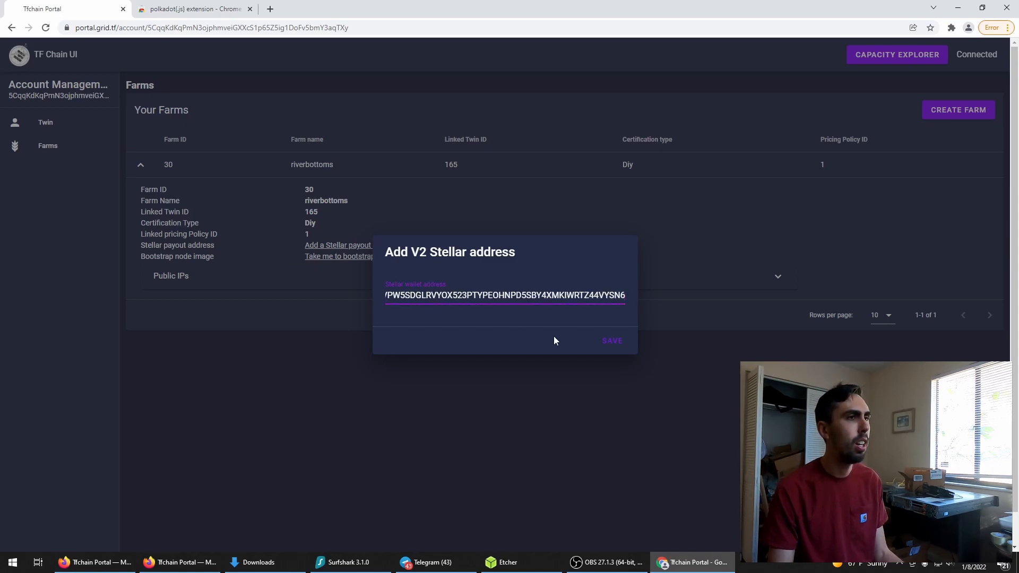
click(610, 341)
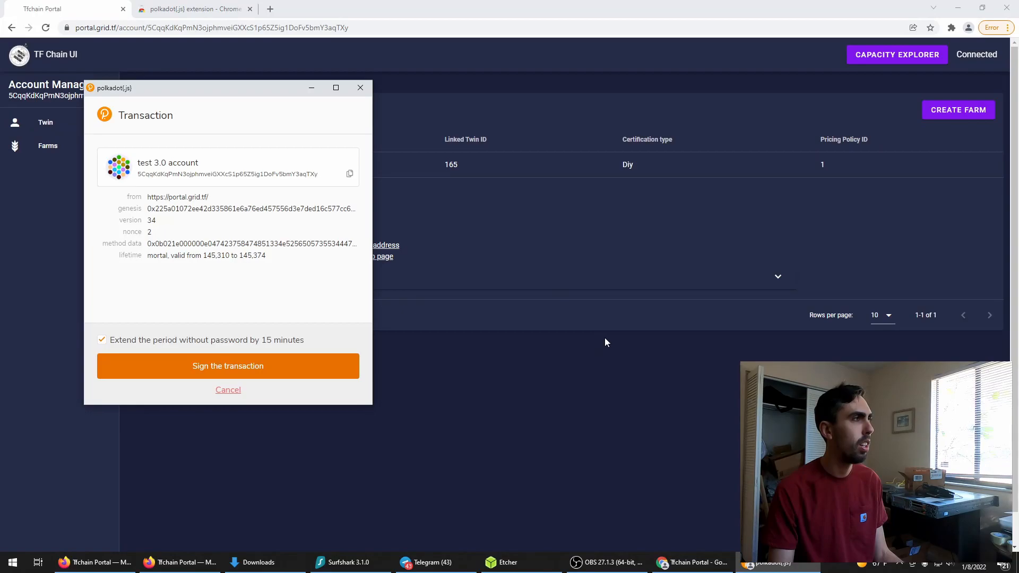
click(227, 366)
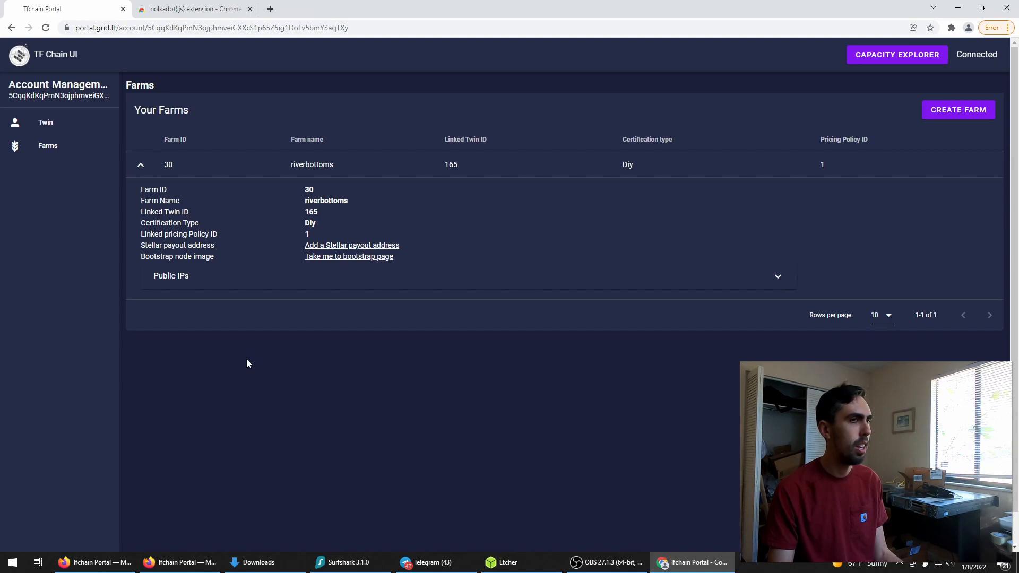
mouse_move(299, 299)
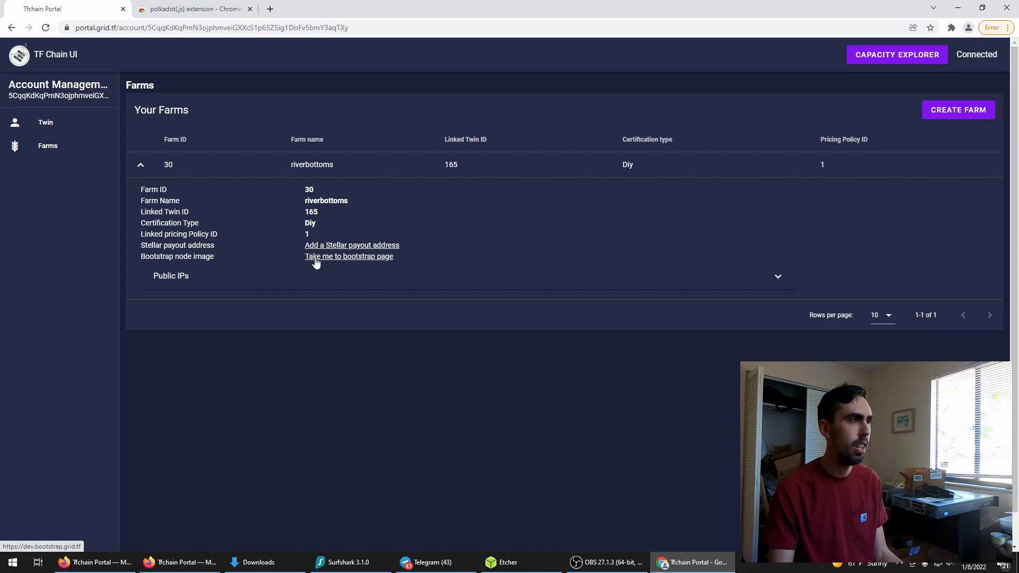
Add the Stellar payout address to the riverbottoms farm and go to the Zero-OS bootstrap page
click(192, 9)
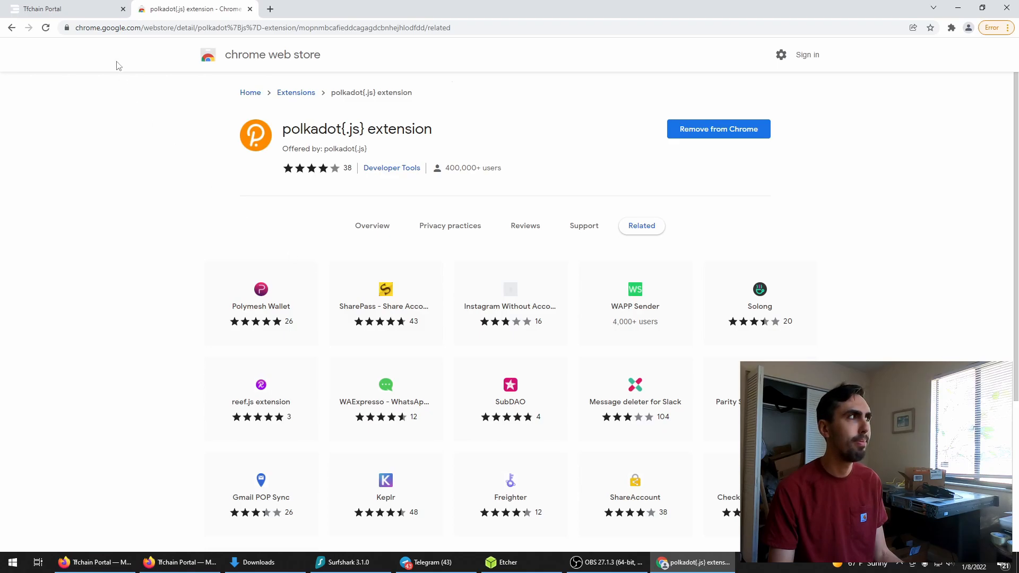
click(59, 8)
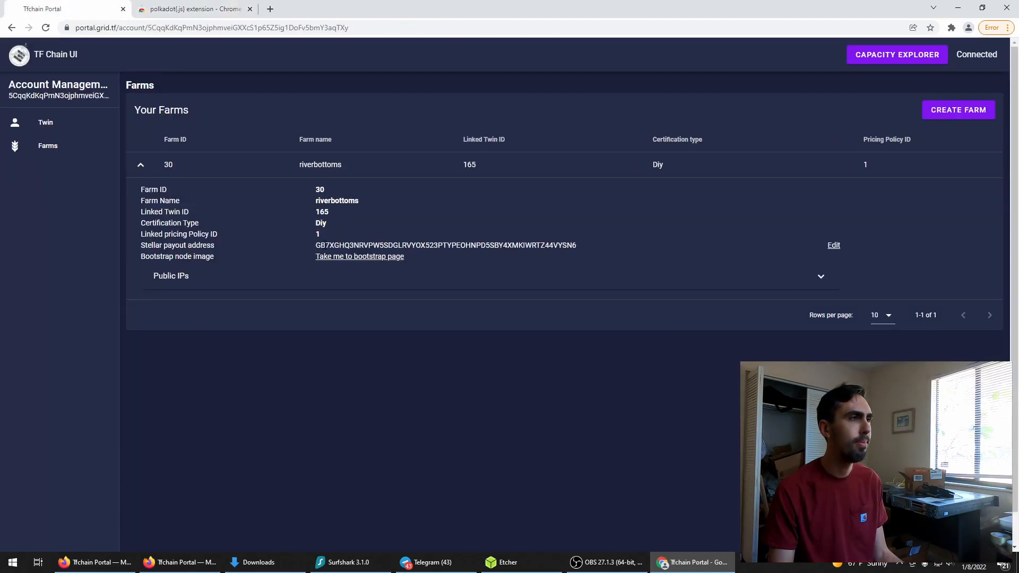
mouse_move(351, 259)
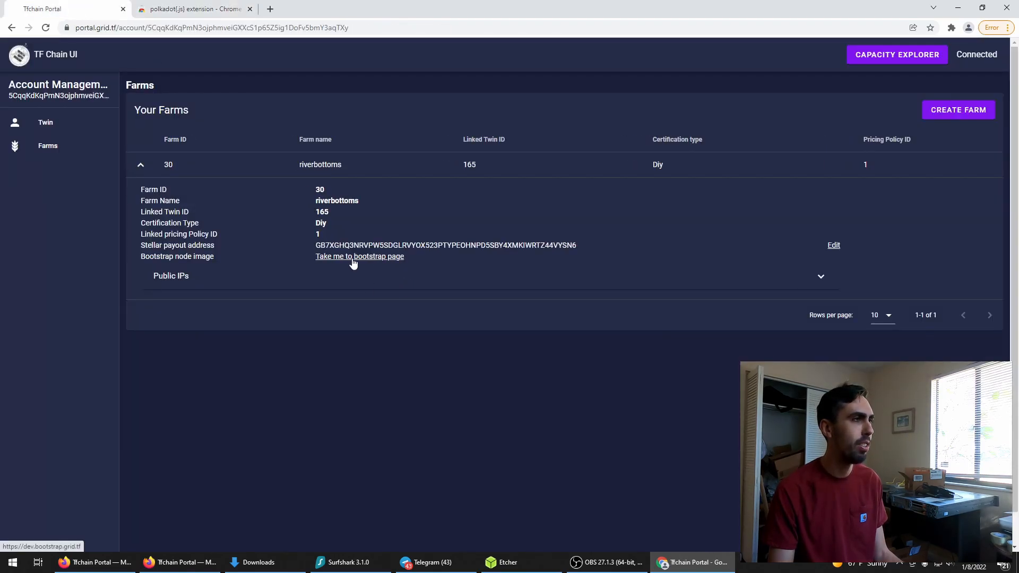
click(192, 9)
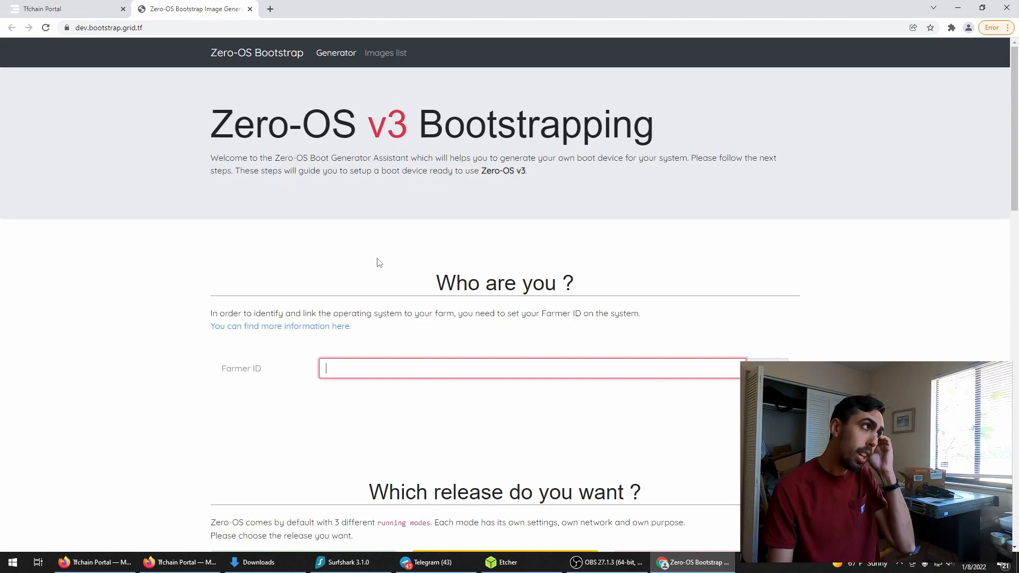
Confirm the farm ID on the portal and enter Farmer ID 30 in the bootstrap generator
click(61, 8)
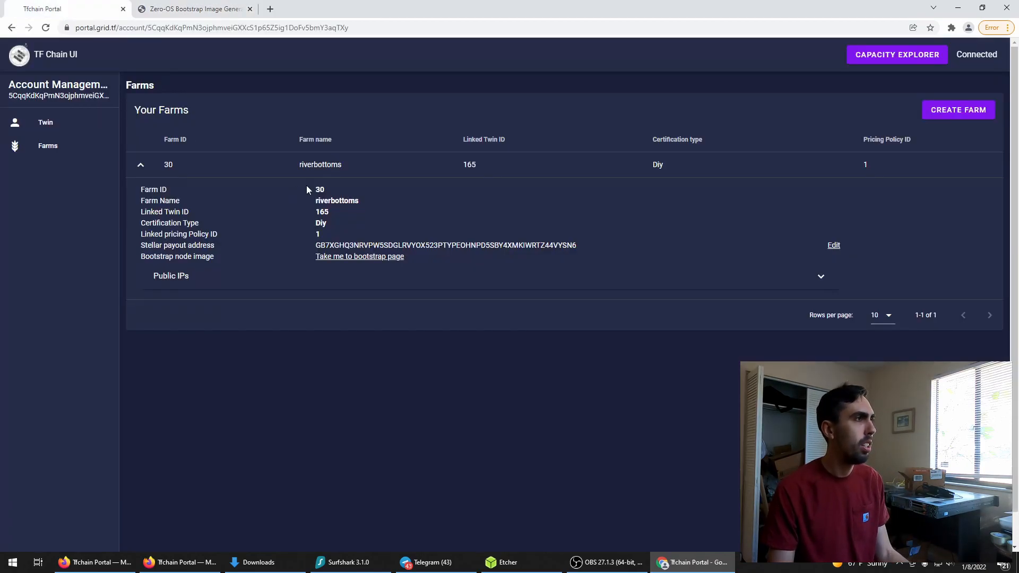
click(192, 8)
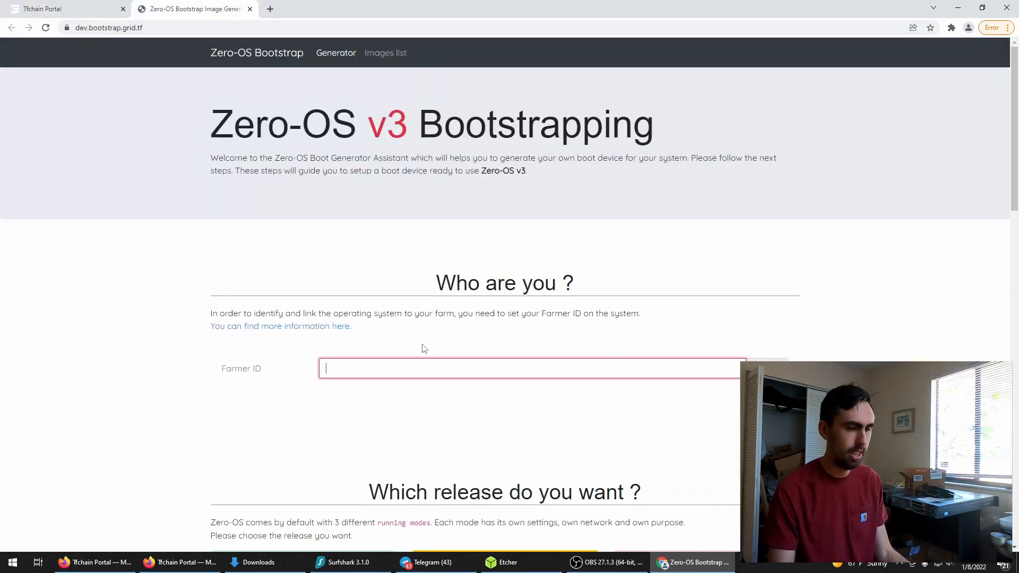
text(30)
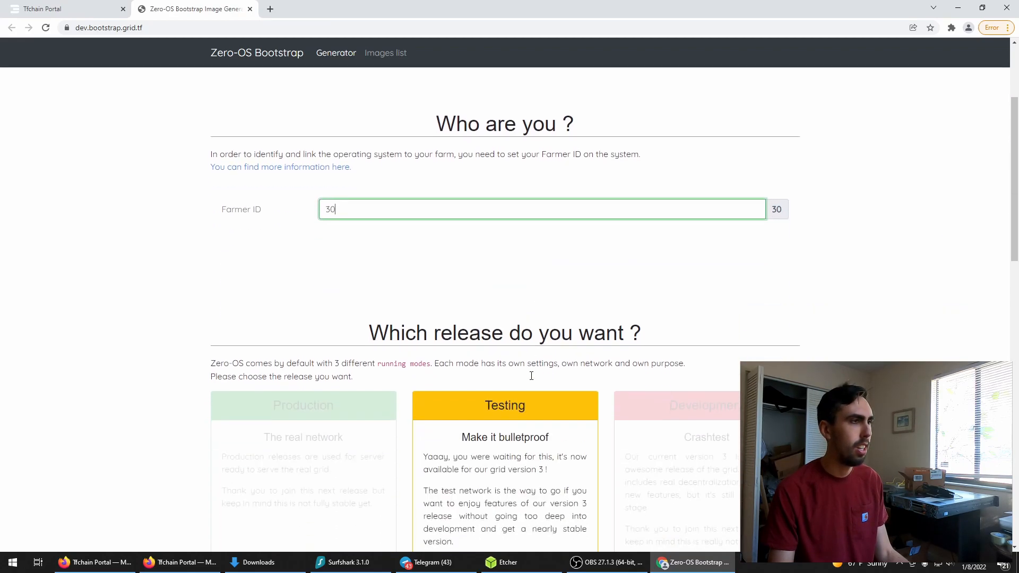
scroll(down, 3)
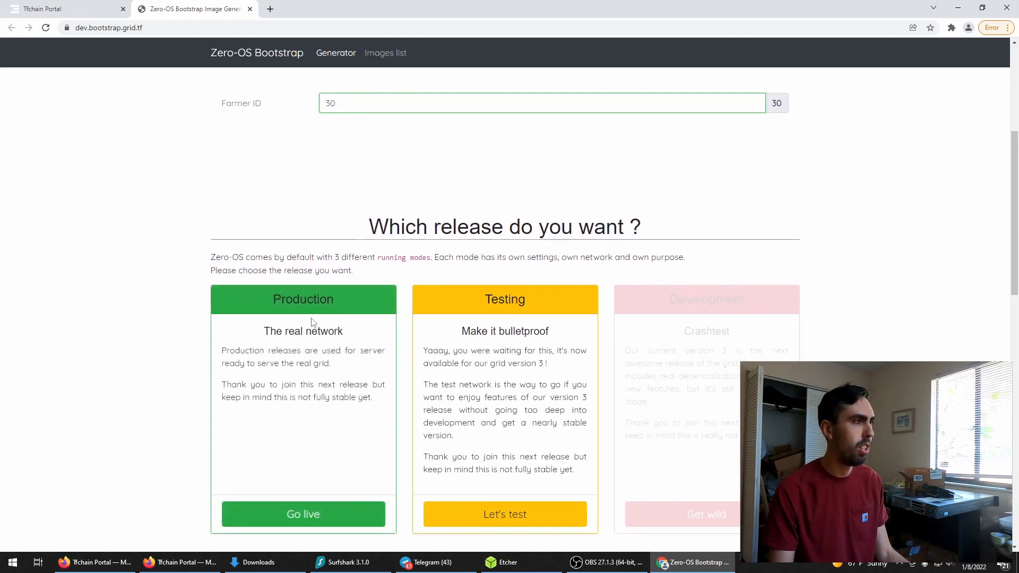
scroll(down, 3)
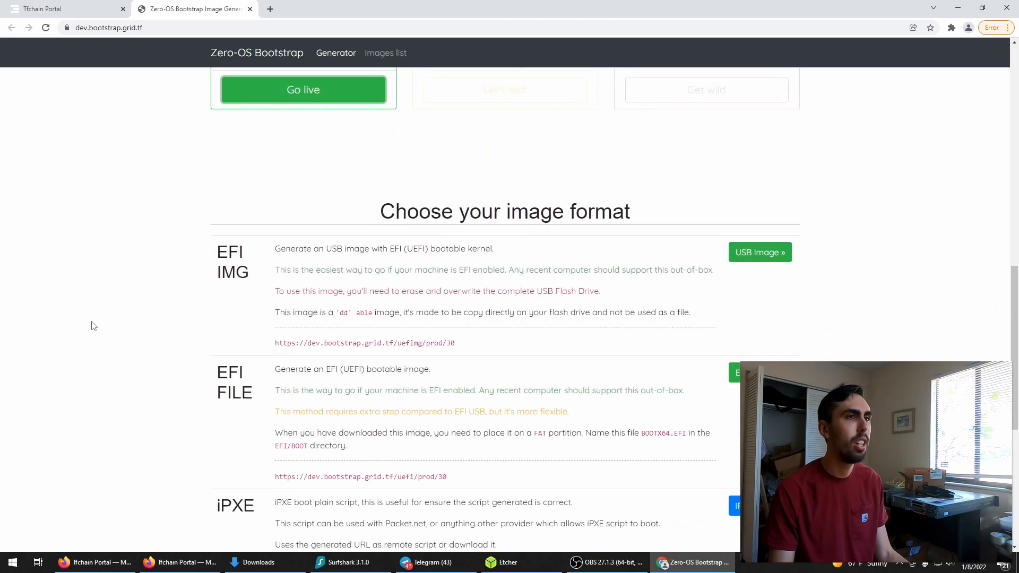
mouse_move(611, 248)
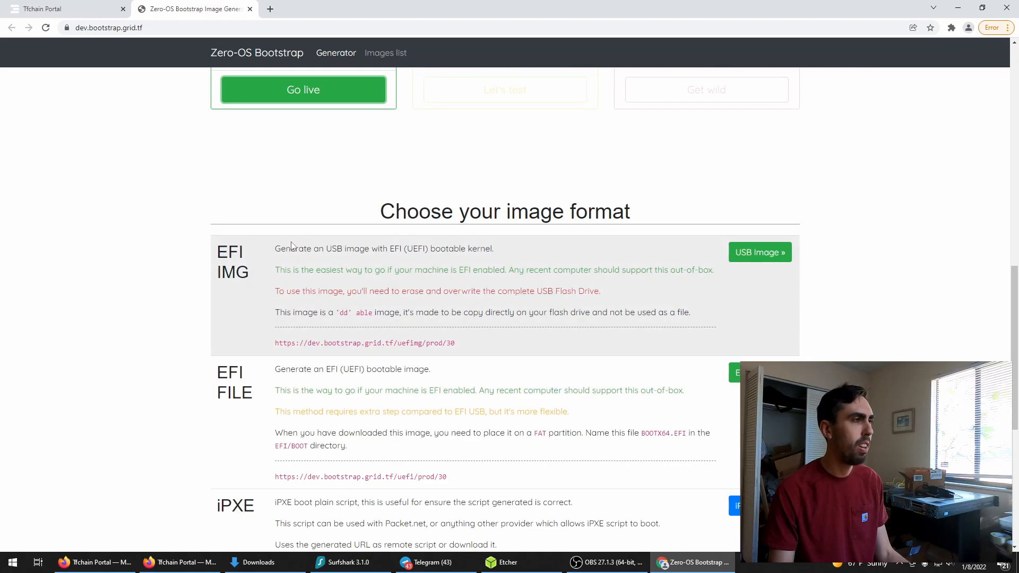
Download the production EFI USB image uefiusb-prod and keep it despite the warning
click(760, 252)
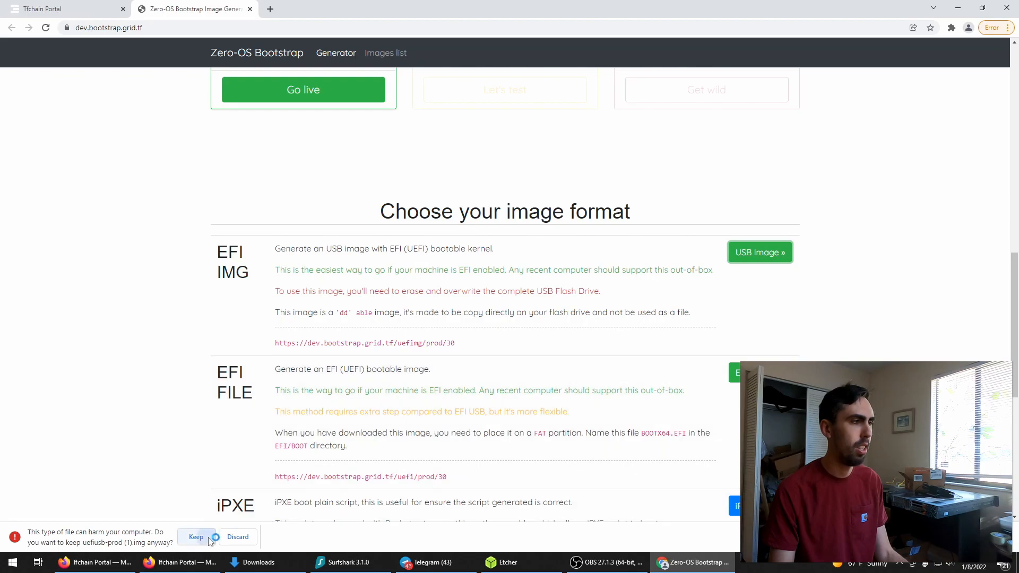
click(195, 537)
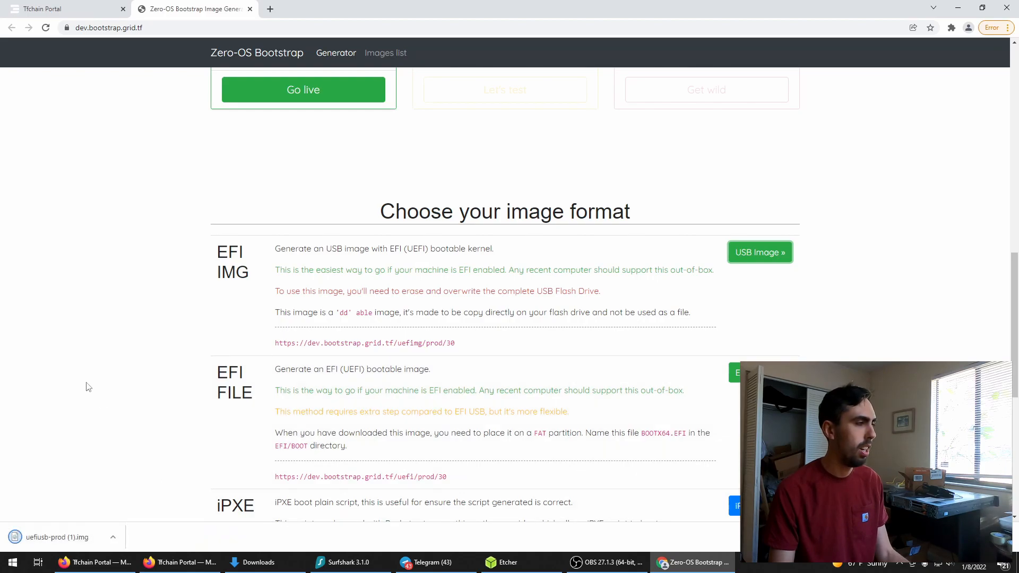
Start a new flash of uefiusb-prod.img in Etcher and review the available target drives
click(507, 563)
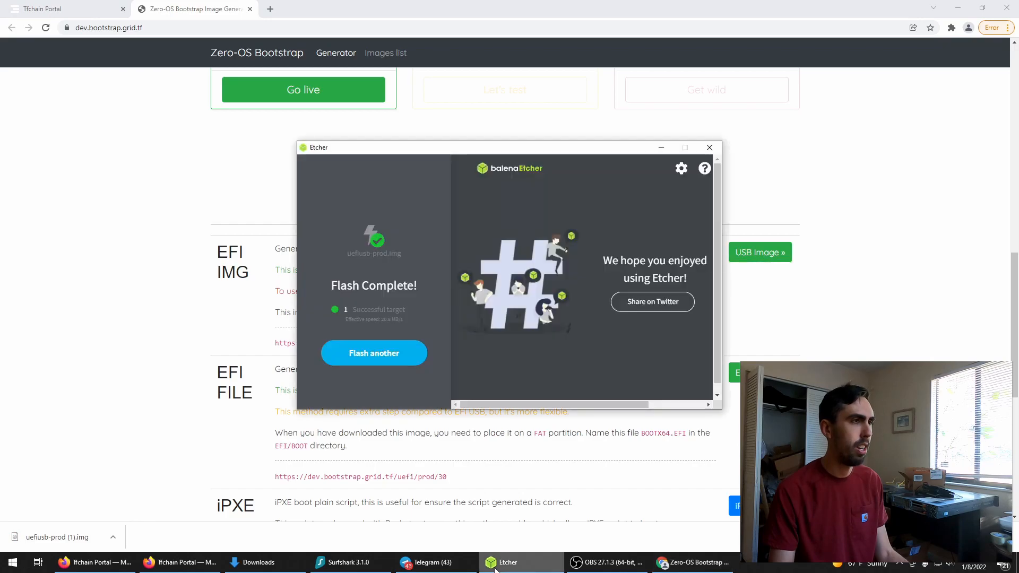
click(373, 352)
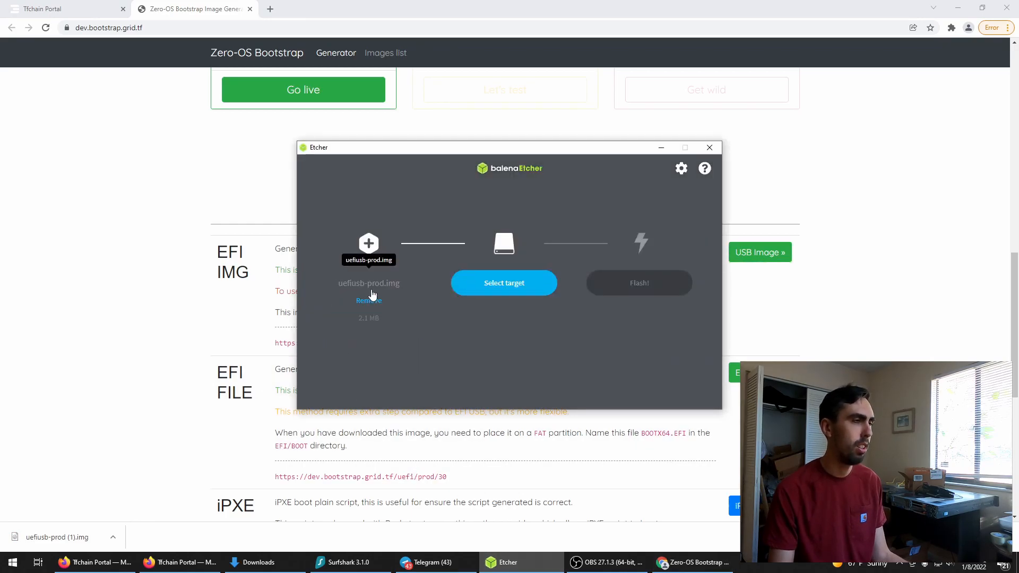
click(503, 282)
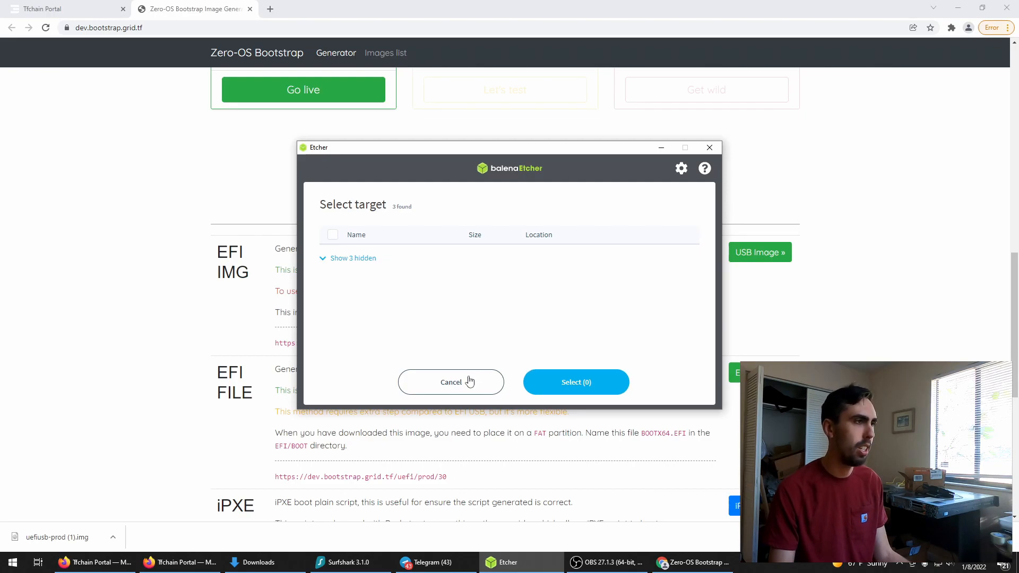
click(449, 381)
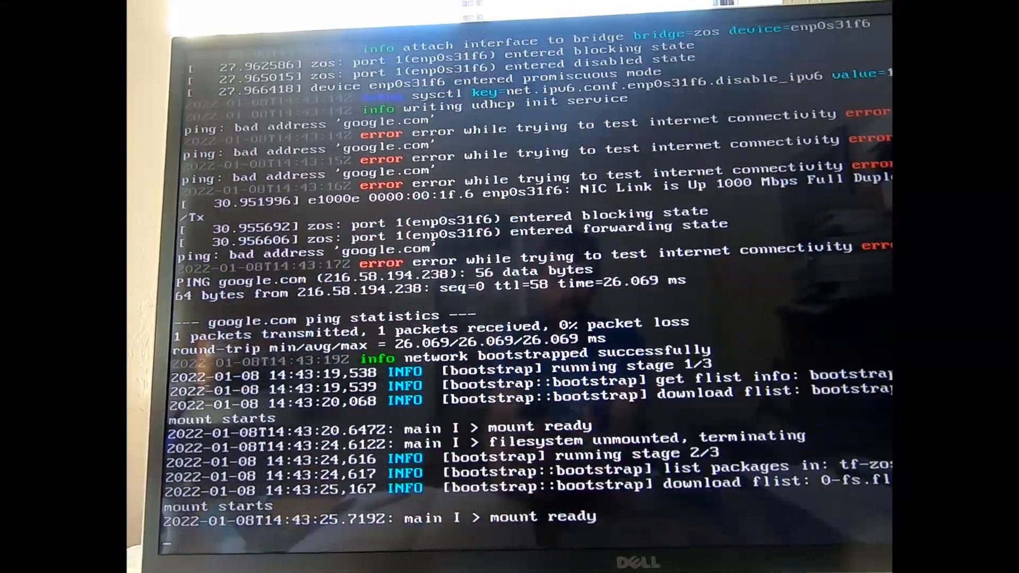
Scroll through the Zero-OS bootstrap log as the node downloads flists and starts services
scroll(down, 3)
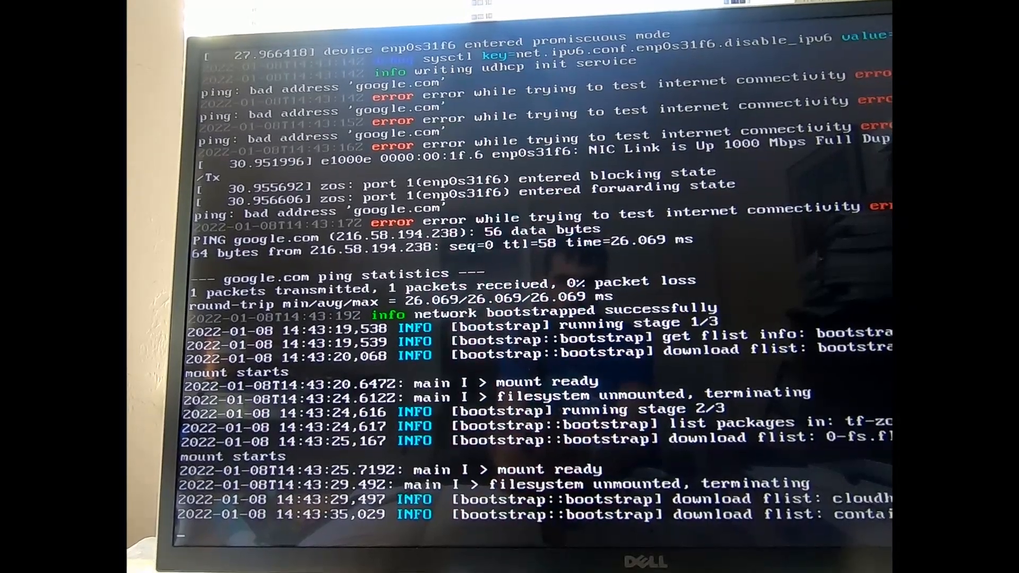
scroll(down, 3)
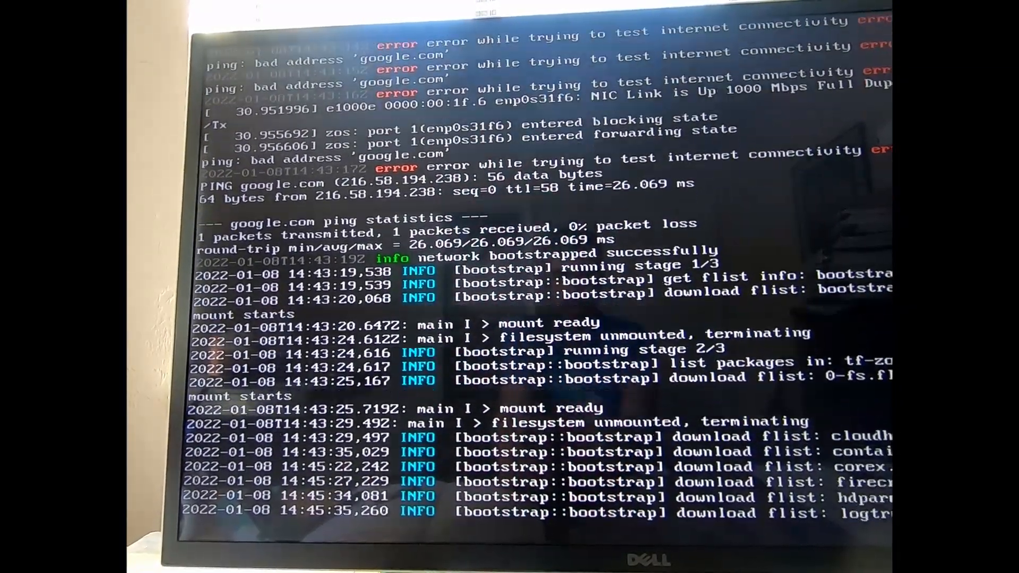
scroll(down, 3)
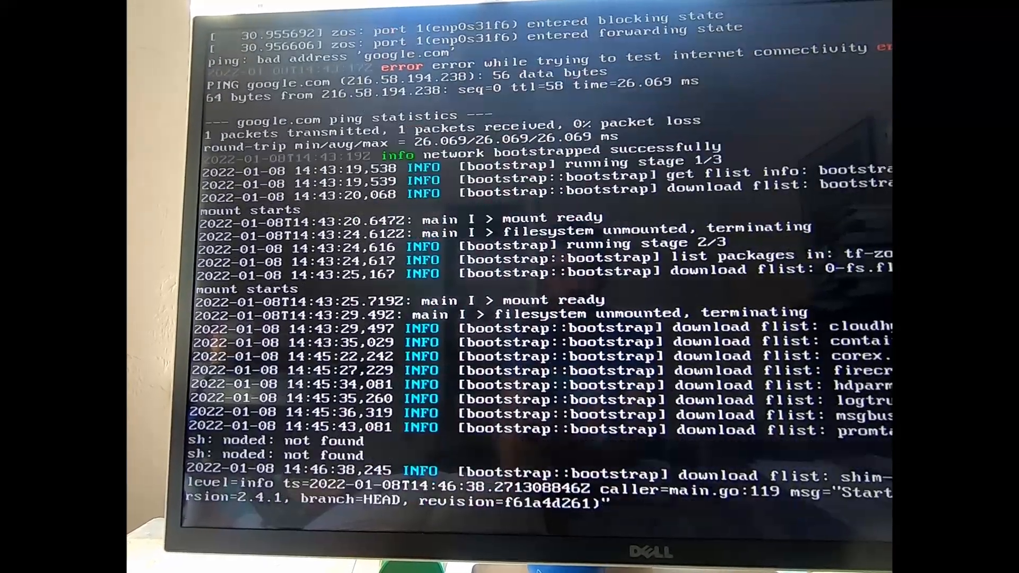
scroll(down, 3)
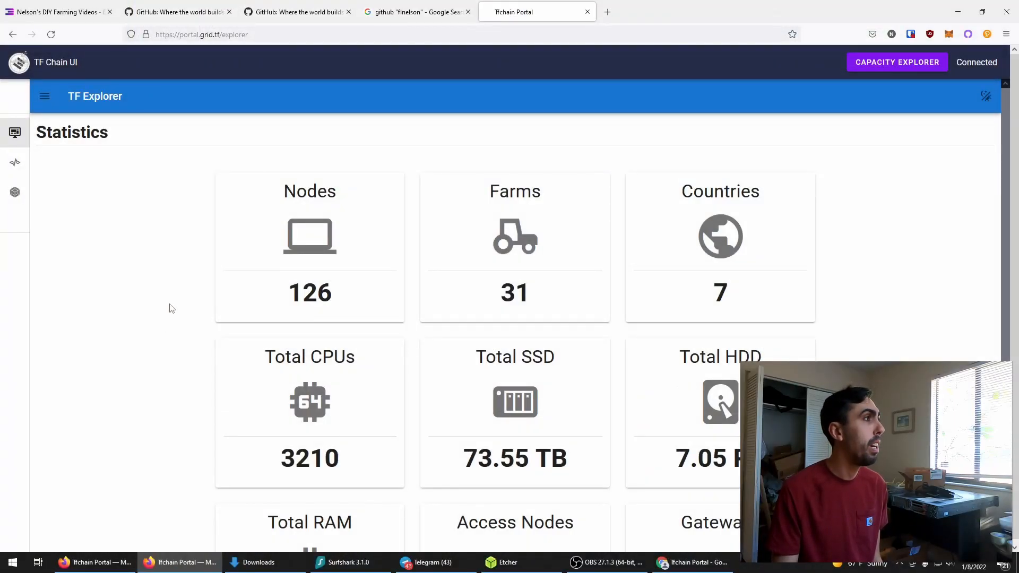
Return to TF Explorer statistics and show the Nodes list of online nodes
click(201, 34)
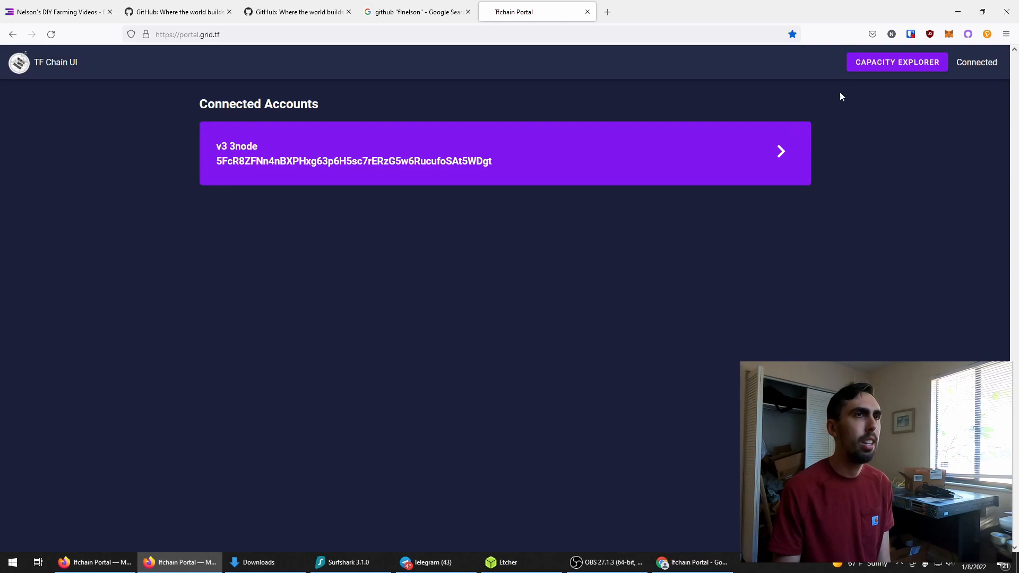
click(896, 62)
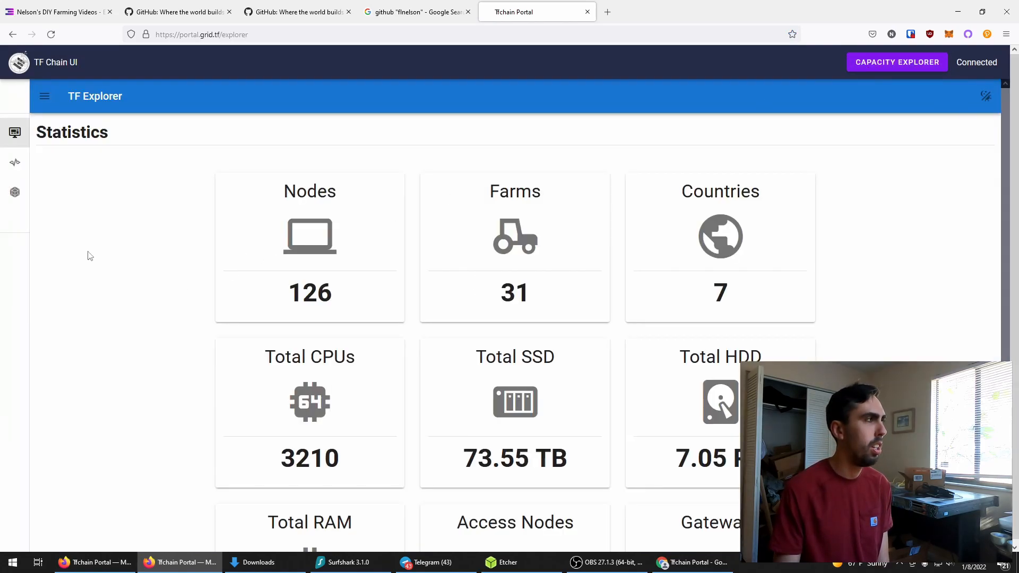
click(14, 161)
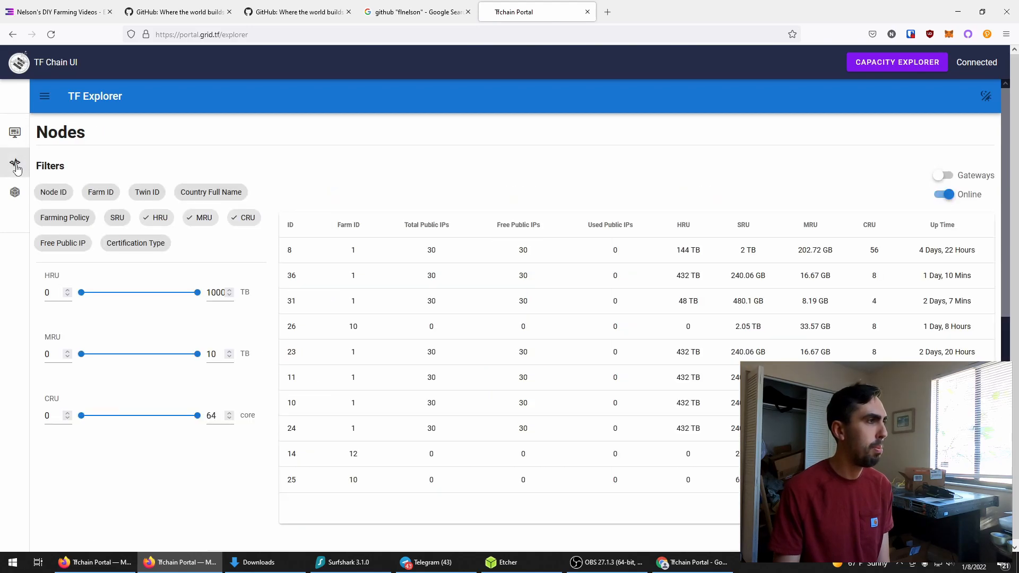
Sort the nodes by node ID descending so the highest IDs appear first
click(348, 224)
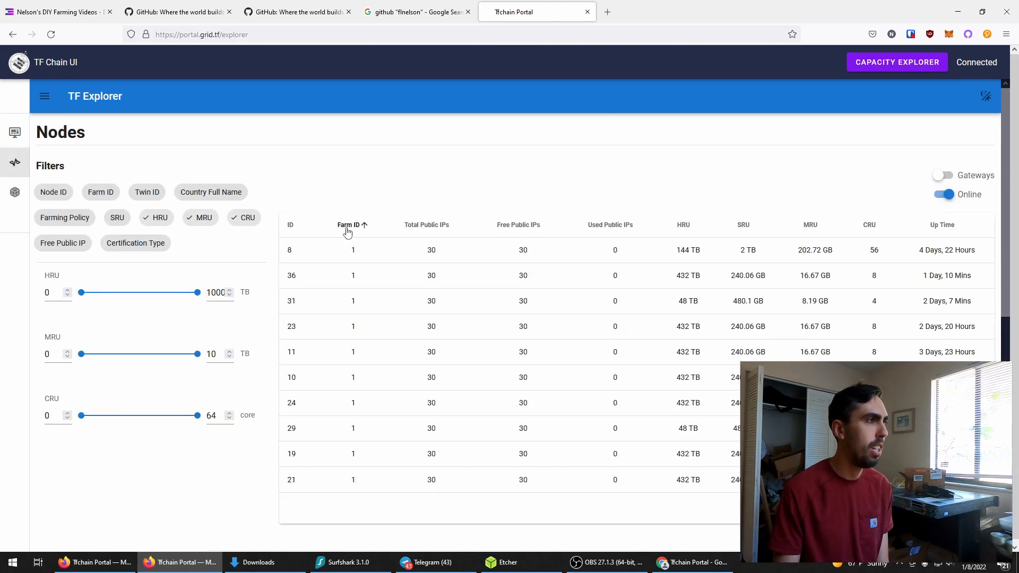
click(290, 225)
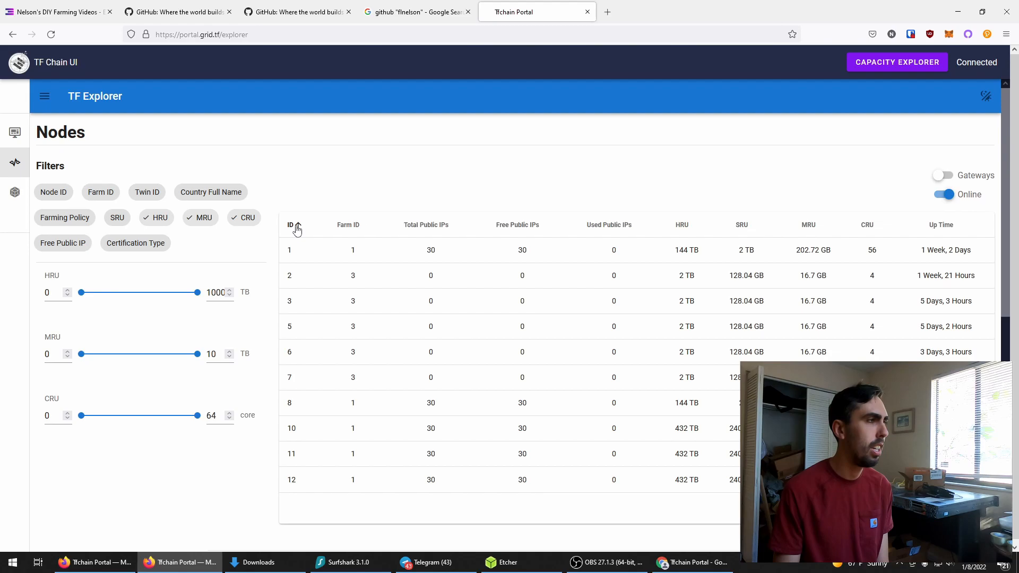
click(291, 225)
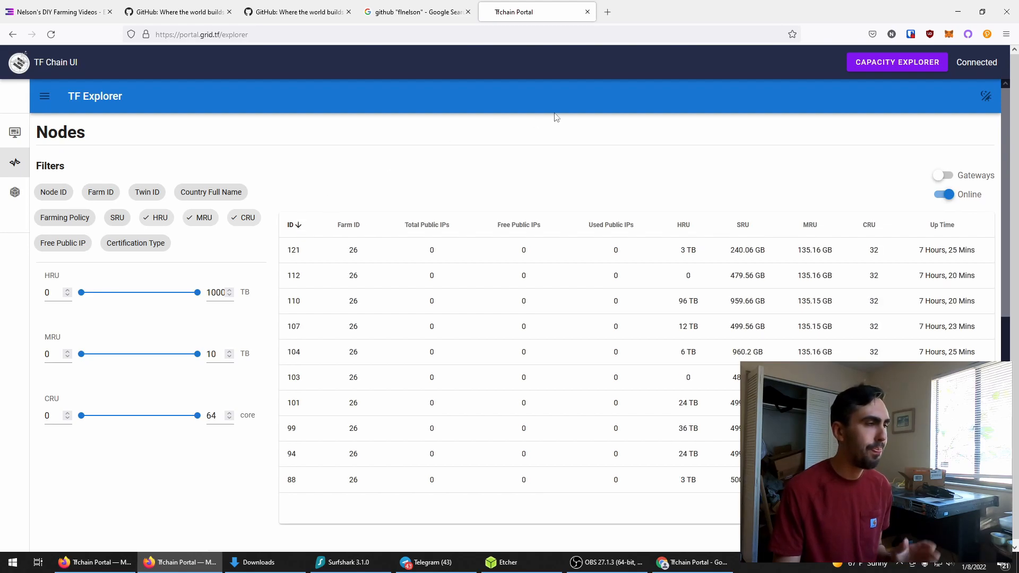